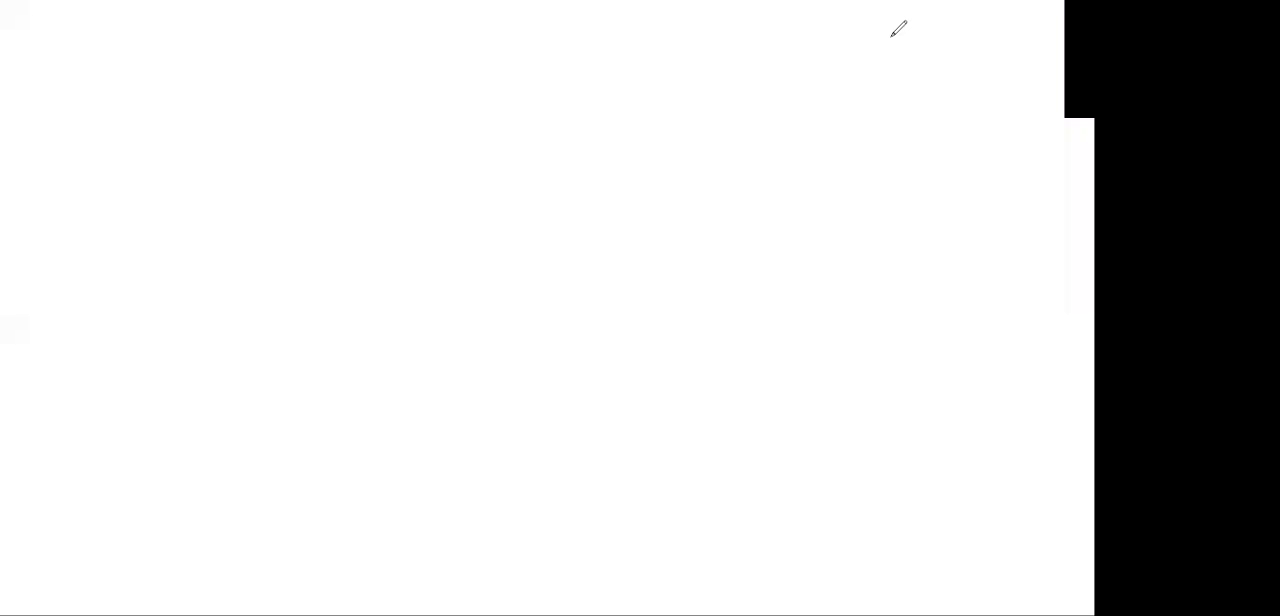
{"action": "mouse_move", "coordinate": [540, 147]}
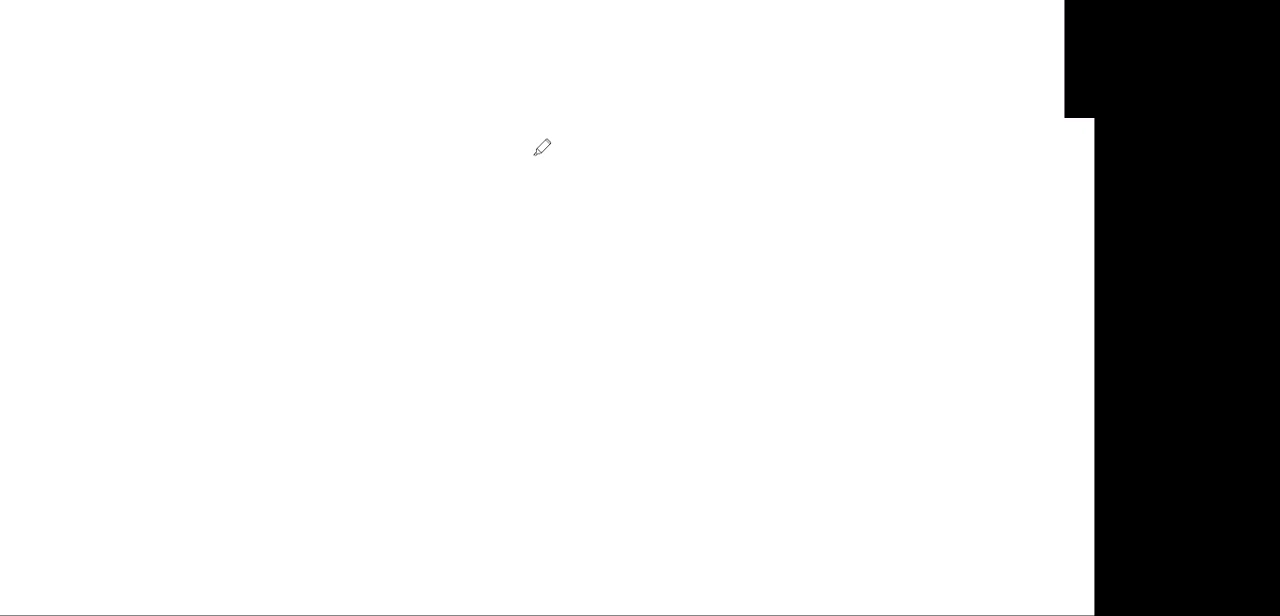
{"action": "mouse_move", "coordinate": [944, 56]}
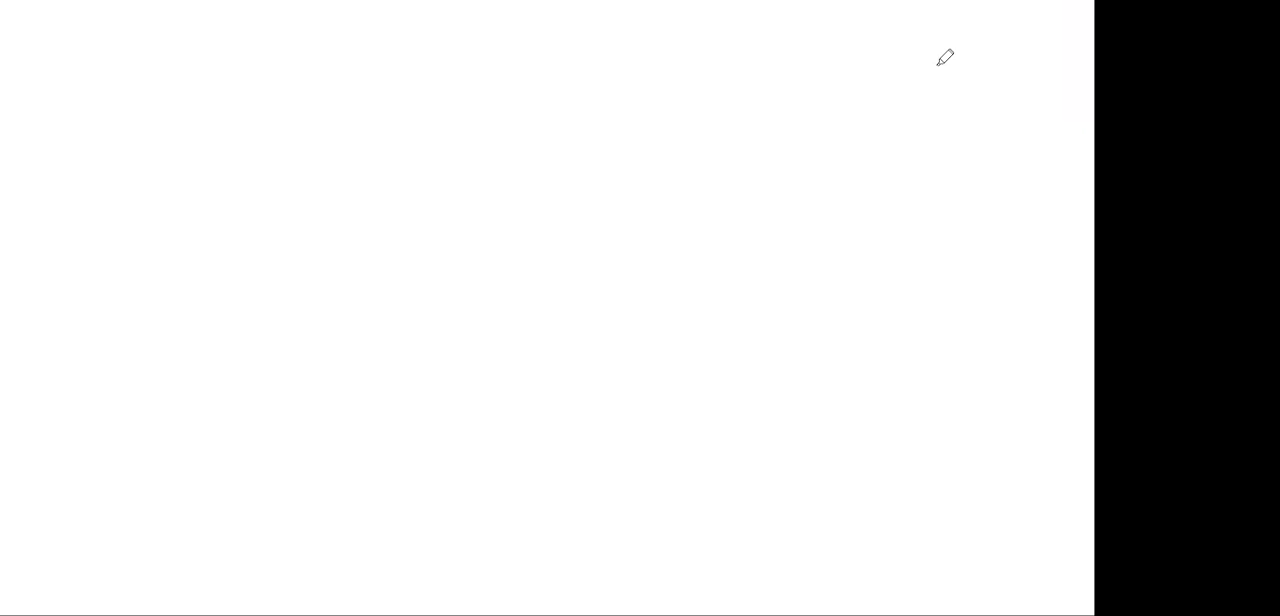
{"action": "mouse_move", "coordinate": [573, 242]}
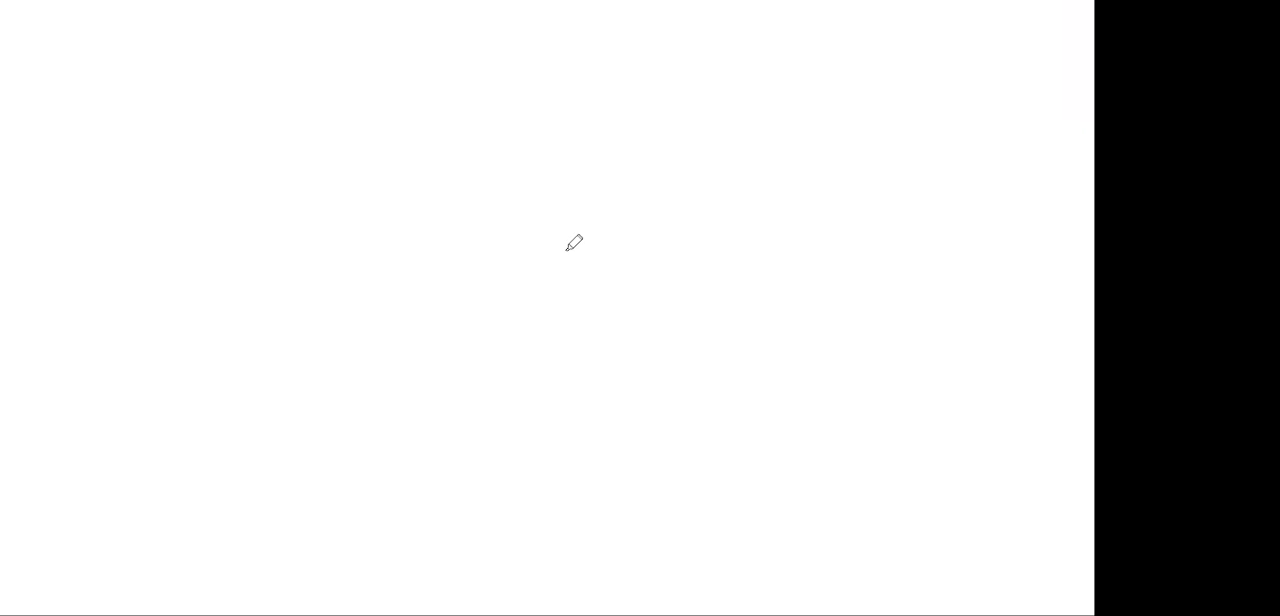
{"action": "mouse_move", "coordinate": [552, 232]}
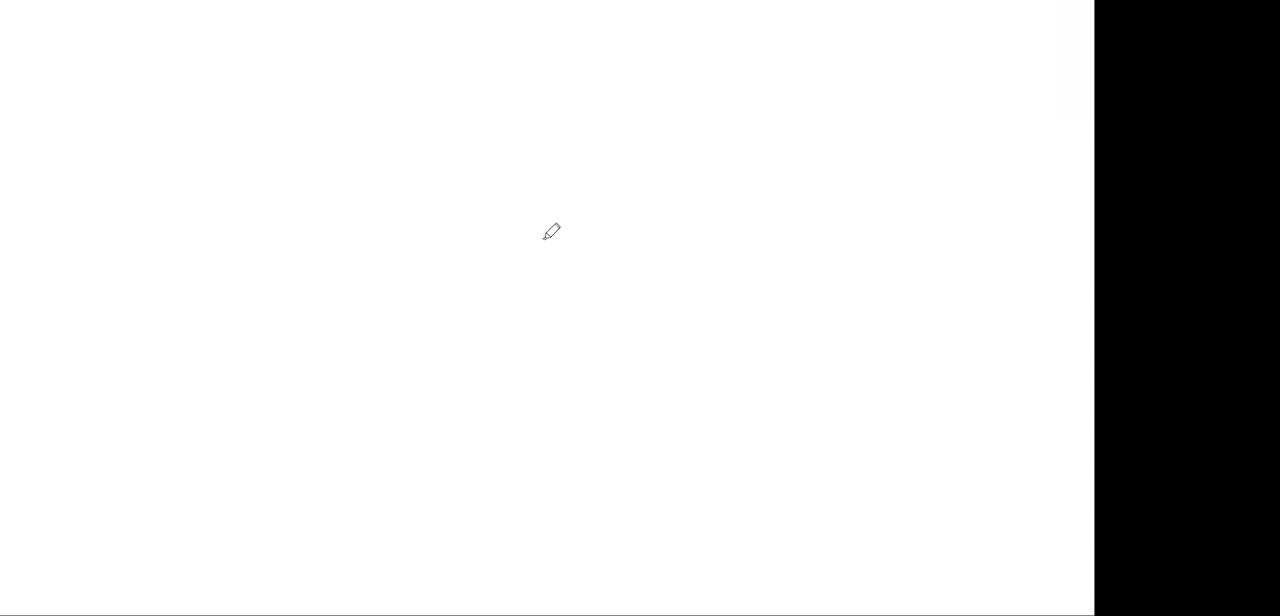
{"action": "mouse_move", "coordinate": [593, 96]}
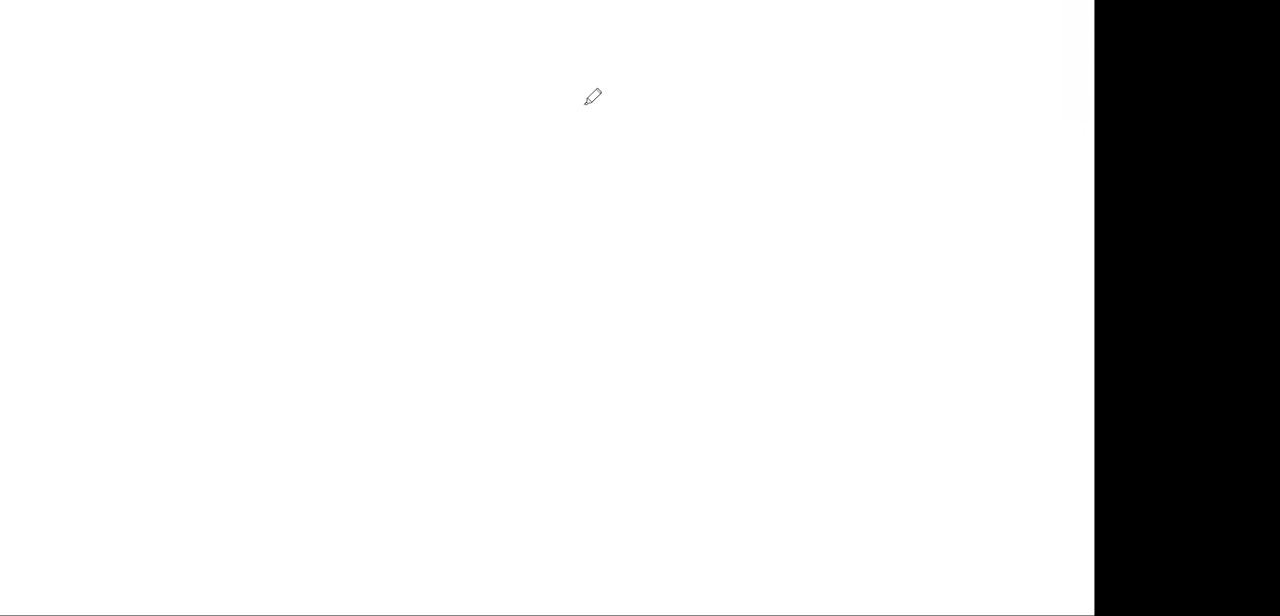
{"action": "mouse_move", "coordinate": [520, 87]}
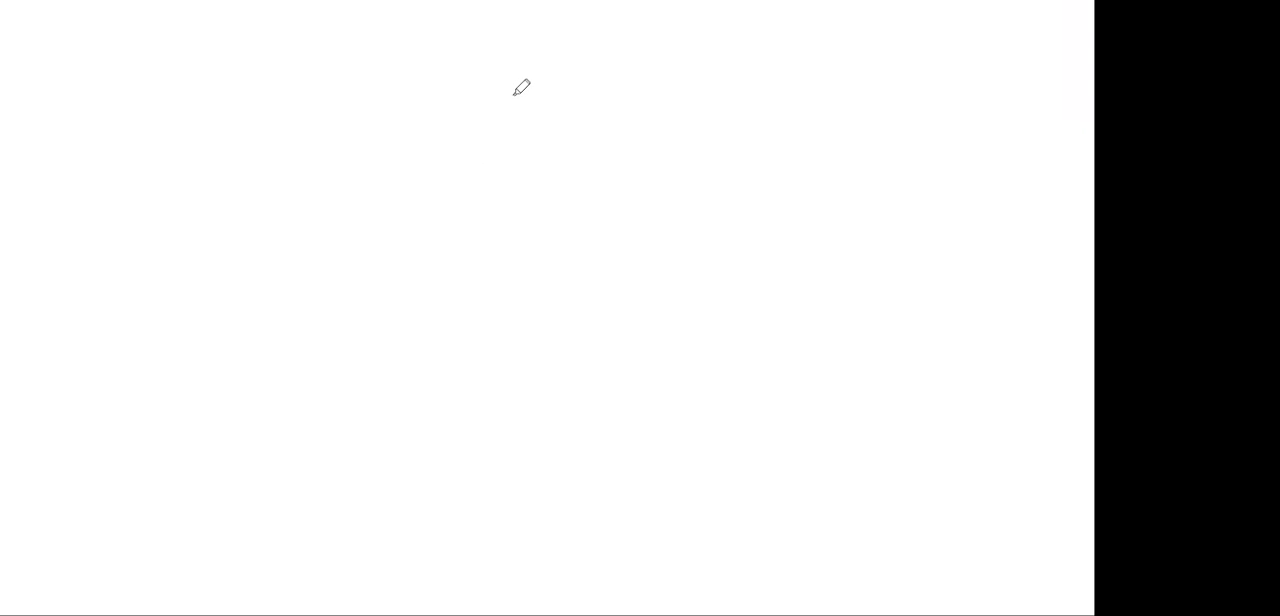
- Draw a closed, roughly round green head outline near the top centre of the canvas
{"action": "left_click_drag", "start_coordinate": [520, 88], "coordinate": [470, 103]}
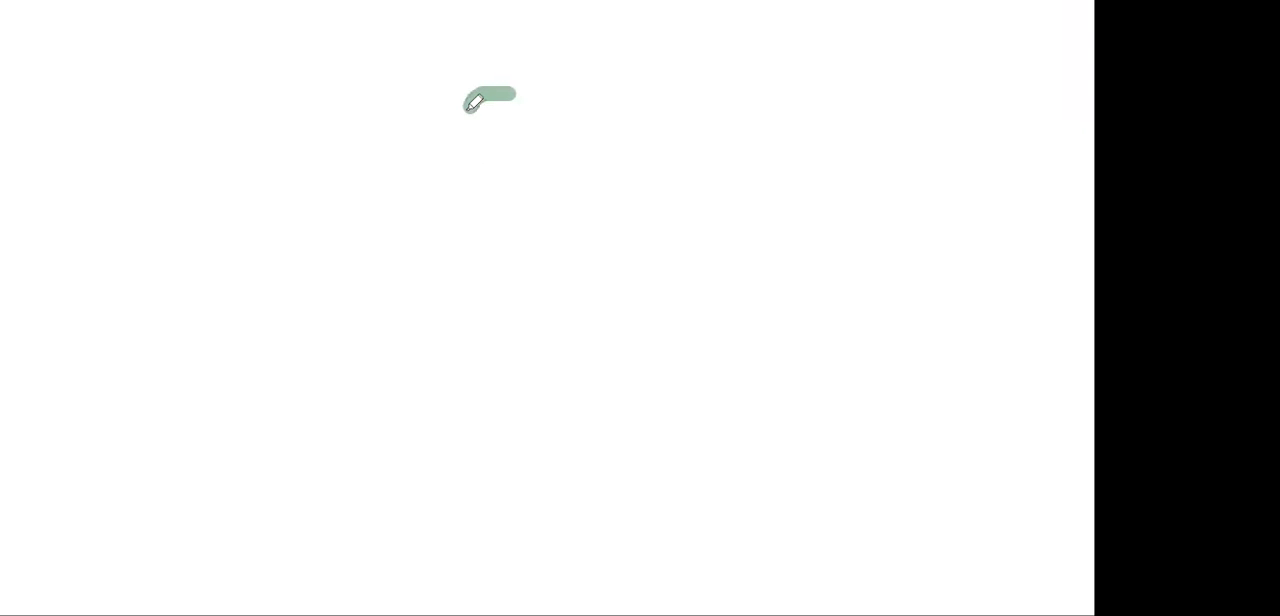
{"action": "left_click_drag", "start_coordinate": [475, 100], "coordinate": [520, 200]}
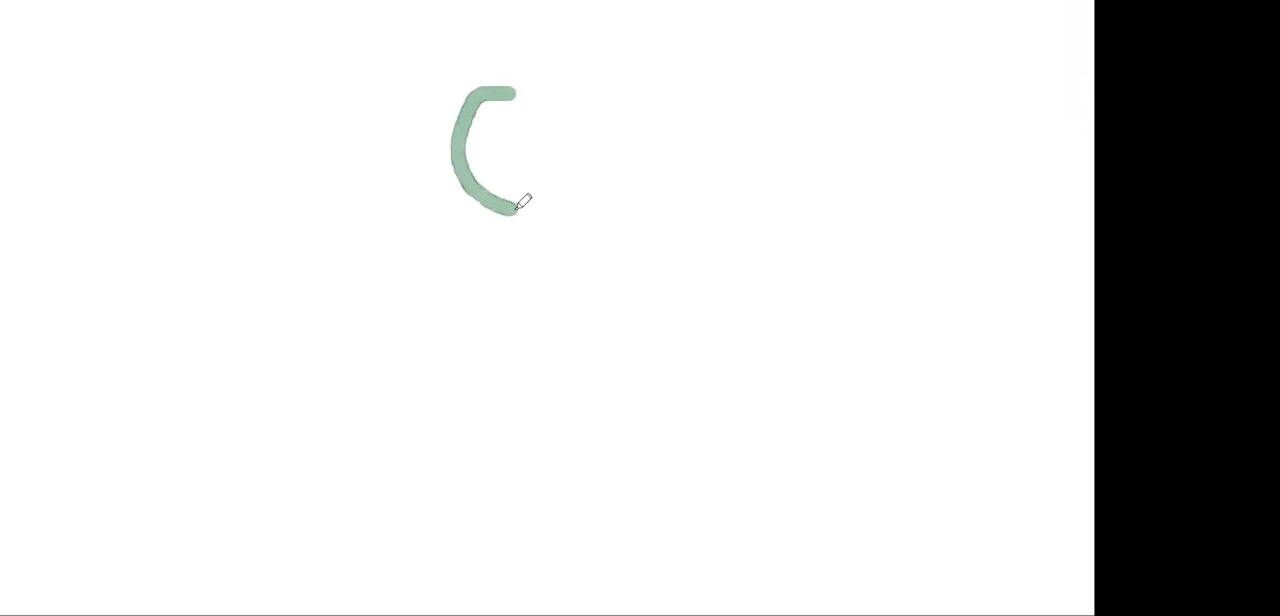
{"action": "left_click_drag", "start_coordinate": [515, 205], "coordinate": [558, 95]}
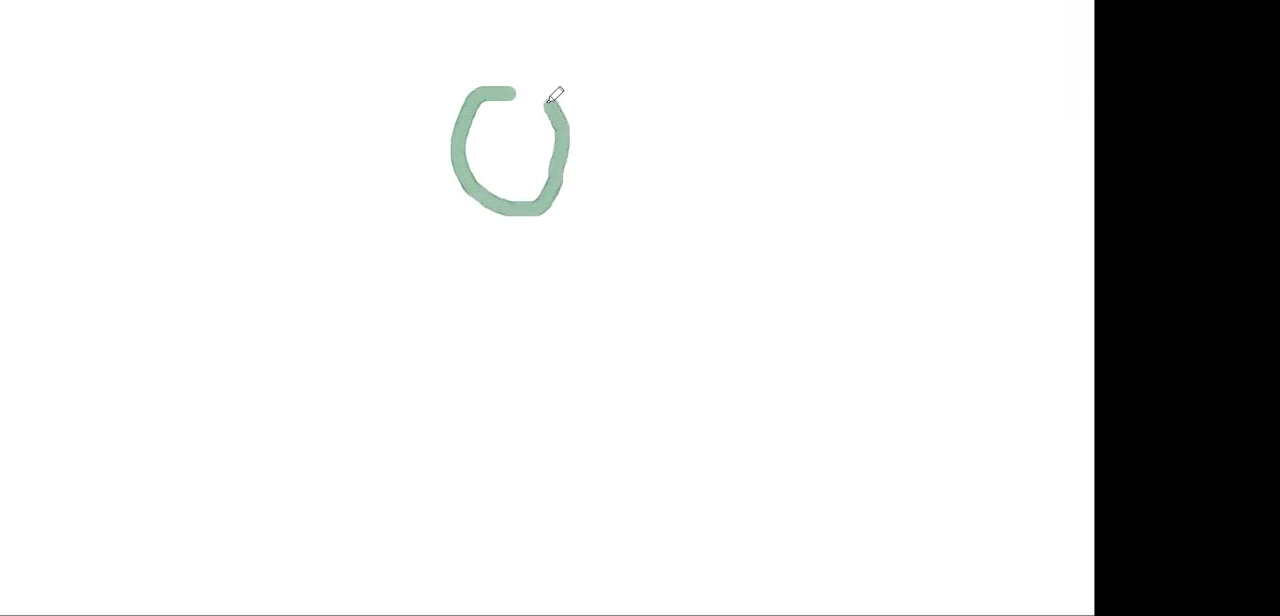
{"action": "left_click_drag", "start_coordinate": [558, 95], "coordinate": [520, 225]}
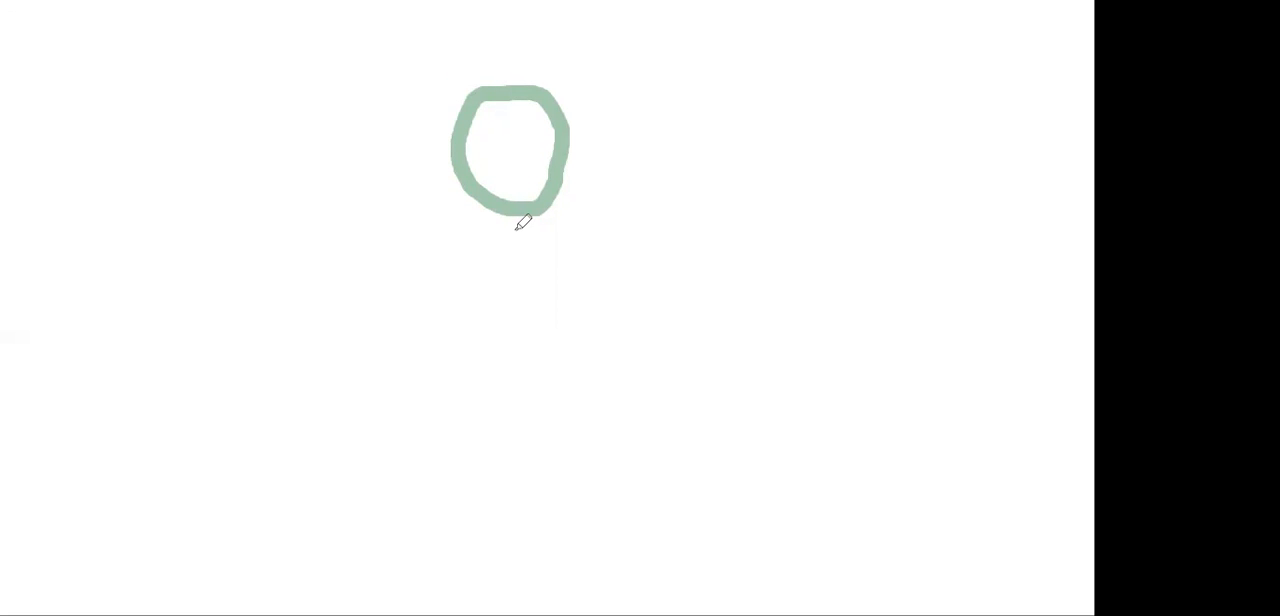
{"action": "mouse_move", "coordinate": [500, 128]}
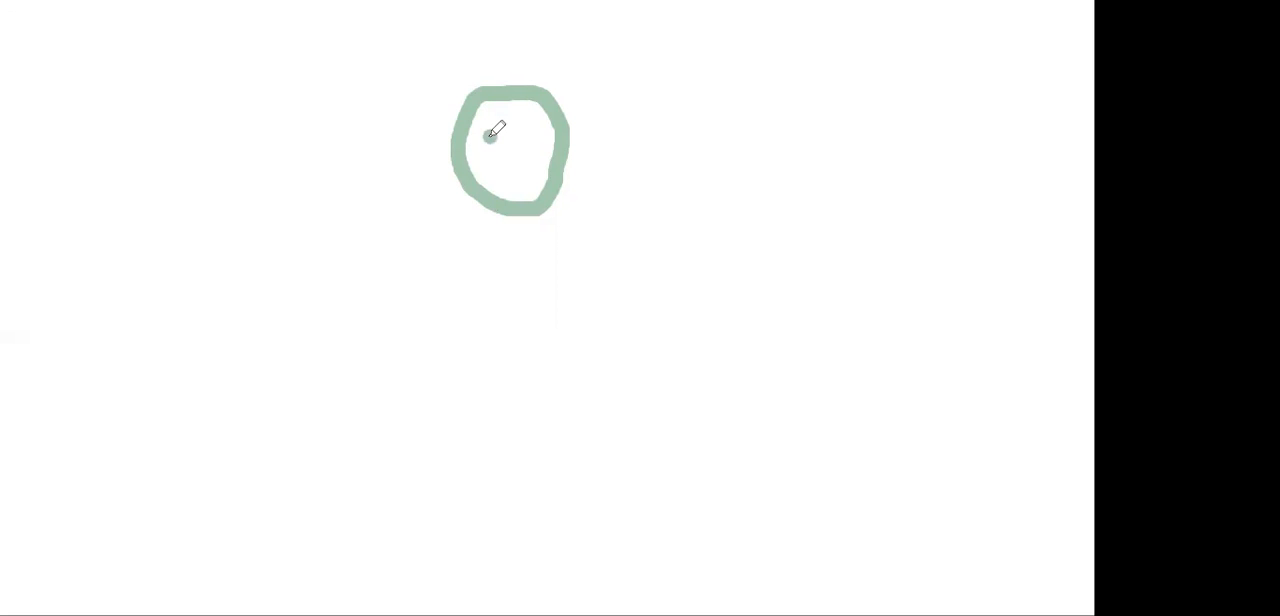
- Add an eye, a nose and a mouth mark inside the green head
{"action": "left_click_drag", "start_coordinate": [493, 137], "coordinate": [528, 138]}
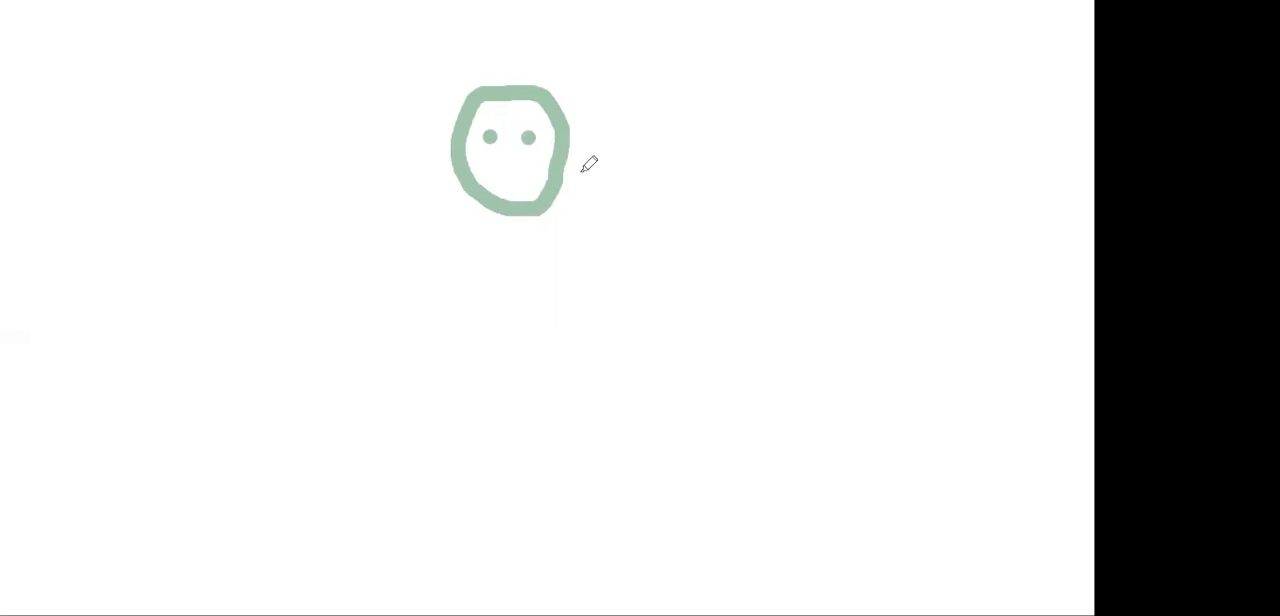
{"action": "mouse_move", "coordinate": [510, 153]}
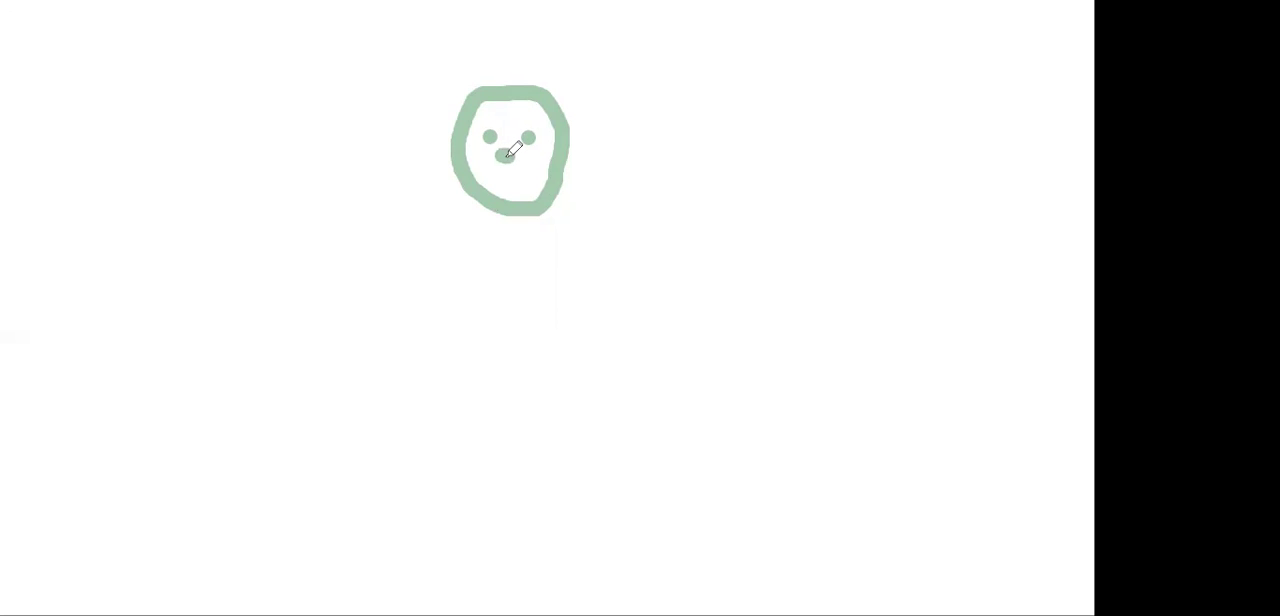
{"action": "left_click_drag", "start_coordinate": [512, 148], "coordinate": [507, 178]}
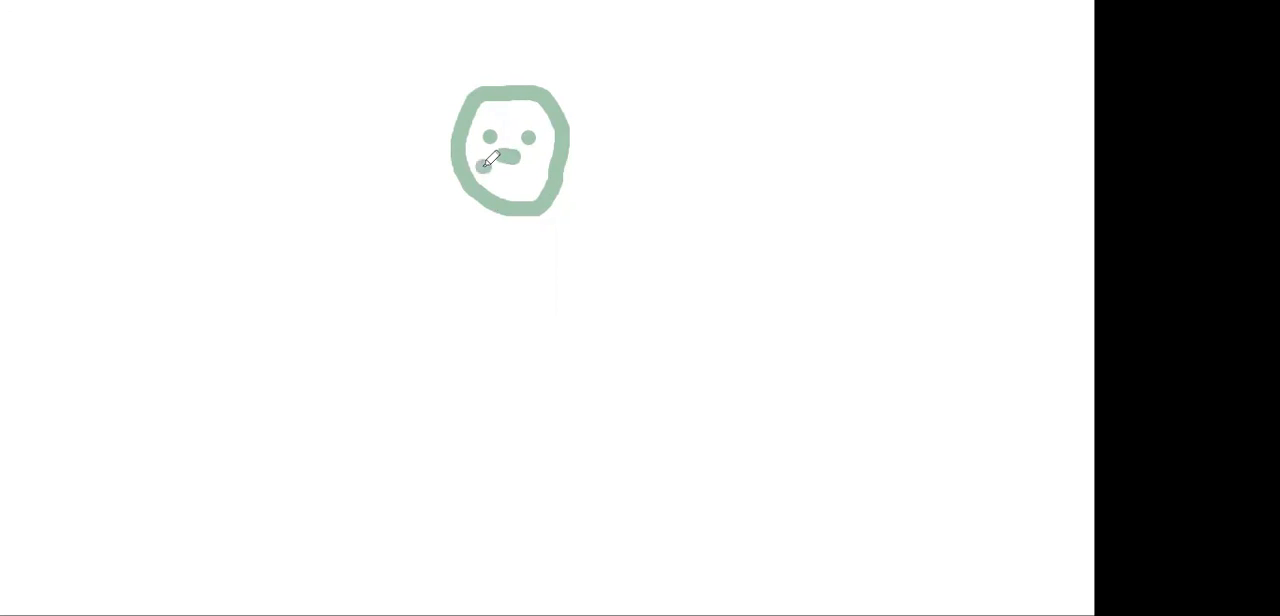
{"action": "left_click_drag", "start_coordinate": [480, 170], "coordinate": [548, 163]}
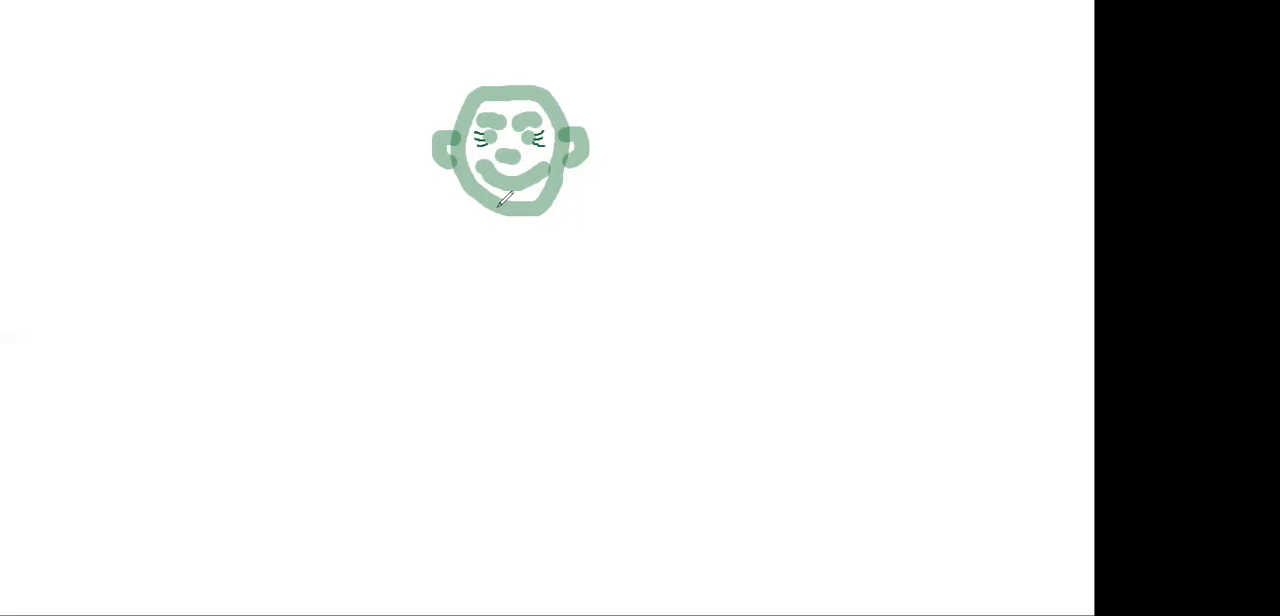
{"action": "mouse_move", "coordinate": [460, 95]}
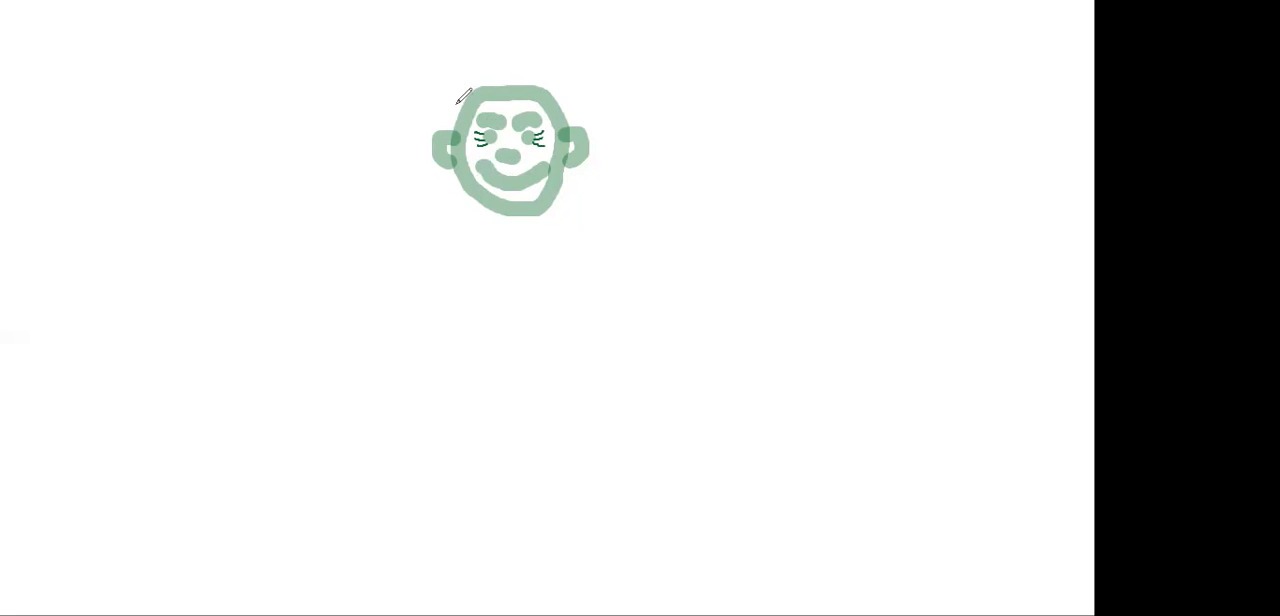
{"action": "mouse_move", "coordinate": [448, 118]}
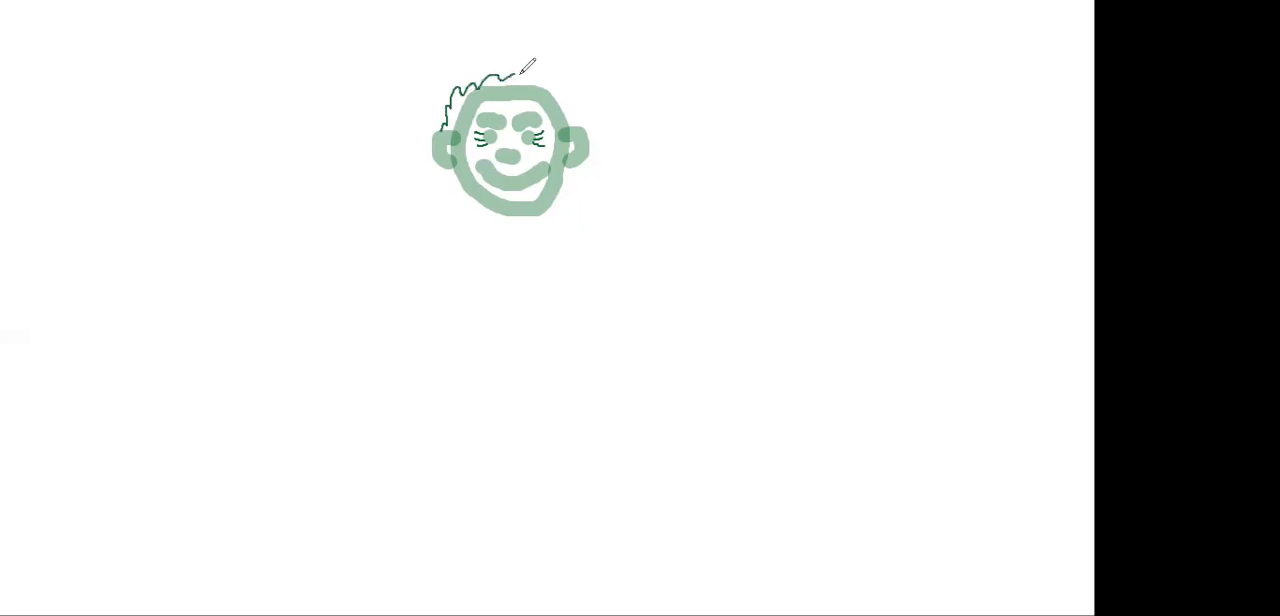
- Draw a thin wavy dark hairline over the top of the head
{"action": "left_click_drag", "start_coordinate": [495, 75], "coordinate": [550, 80]}
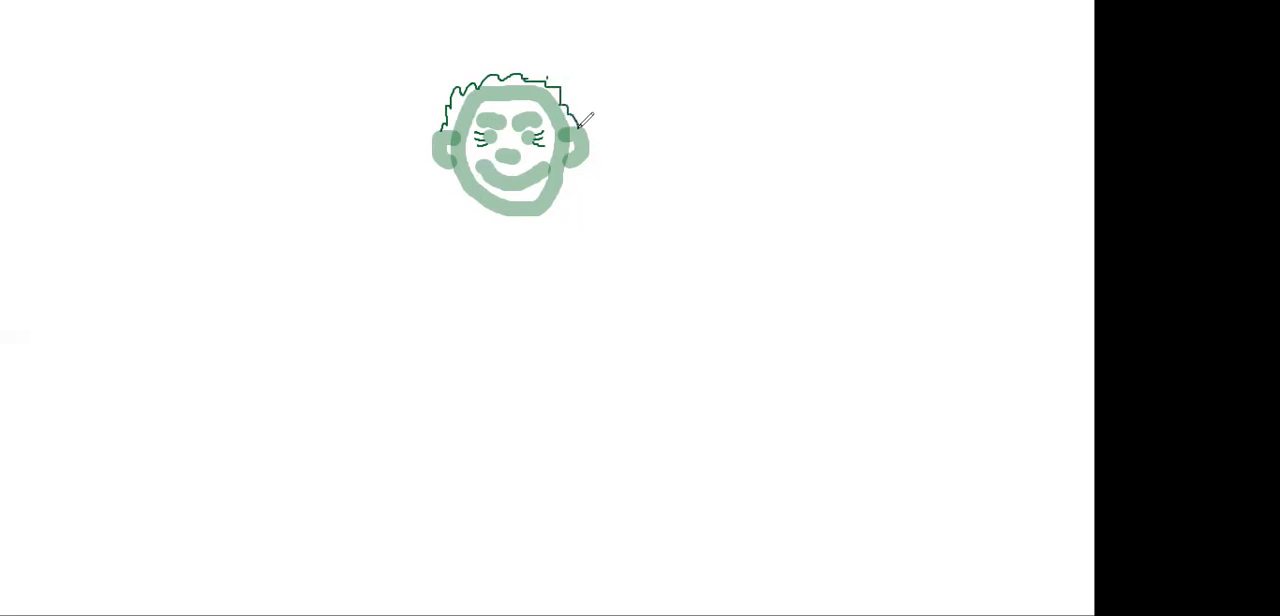
{"action": "mouse_move", "coordinate": [520, 197]}
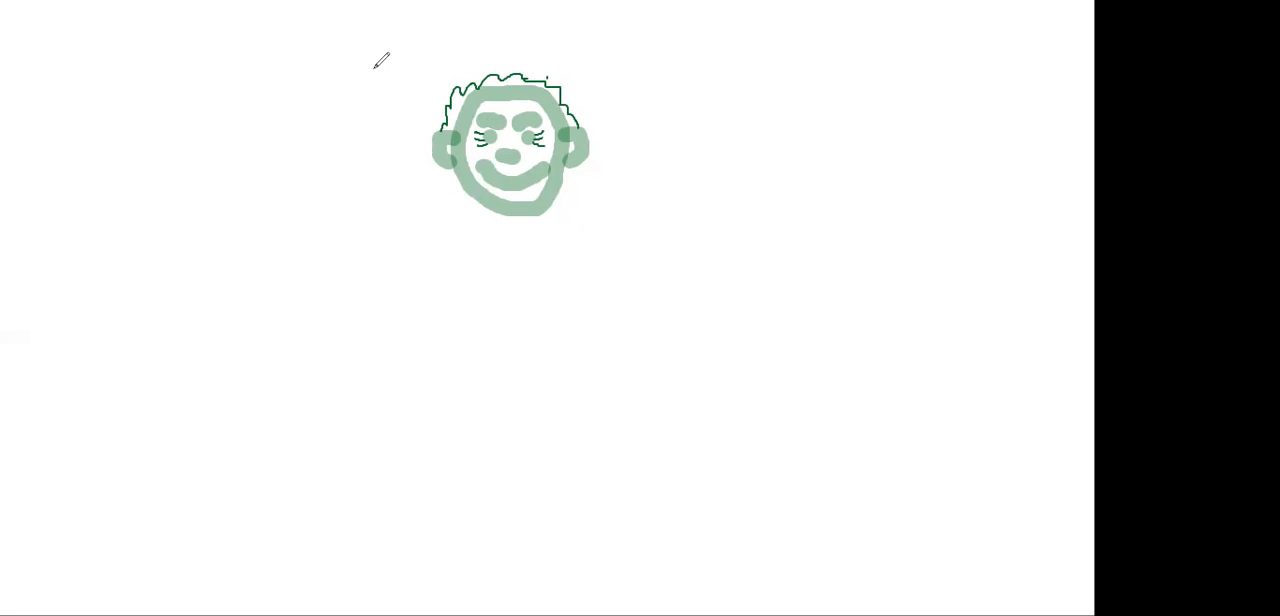
{"action": "mouse_move", "coordinate": [388, 123]}
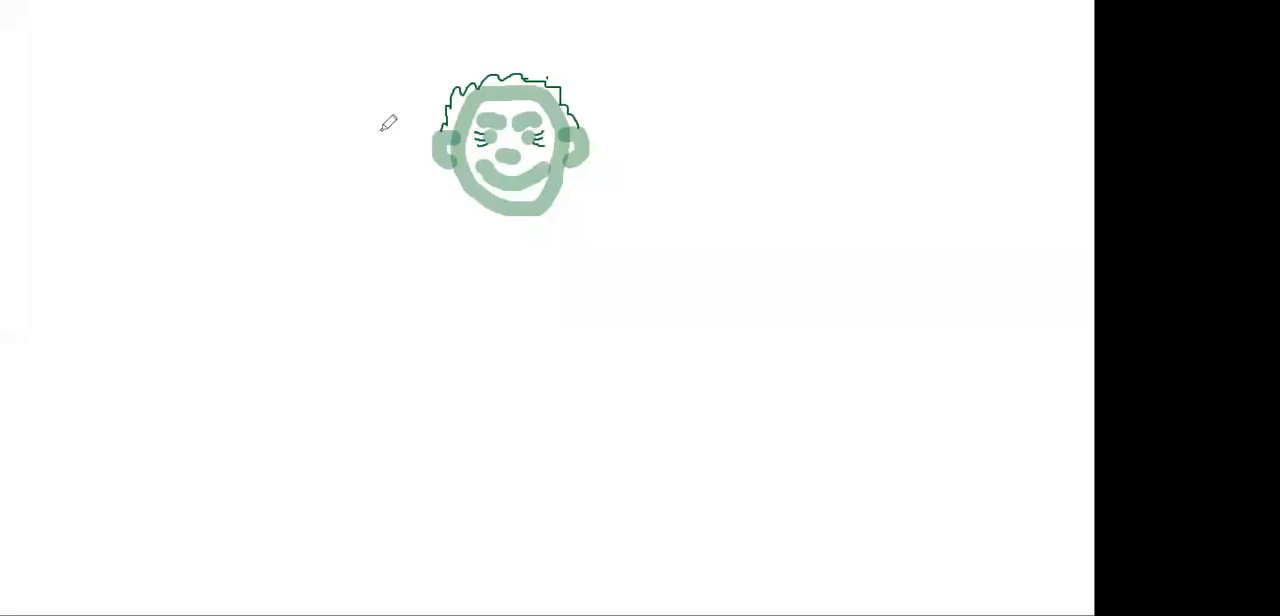
{"action": "mouse_move", "coordinate": [500, 197]}
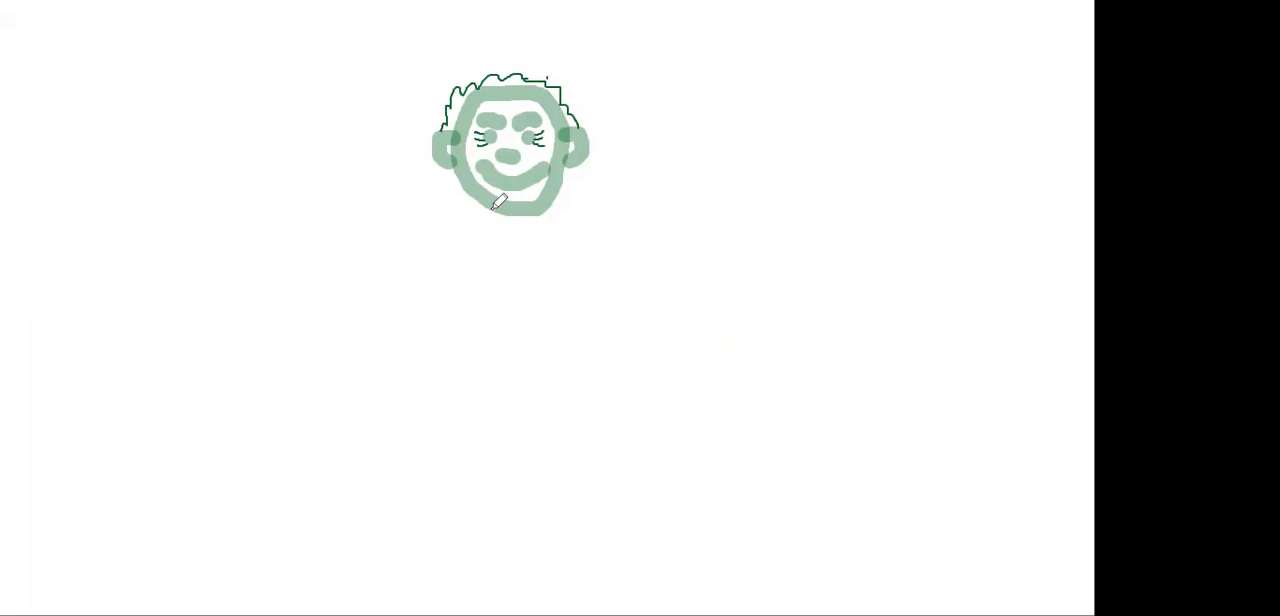
{"action": "mouse_move", "coordinate": [505, 199]}
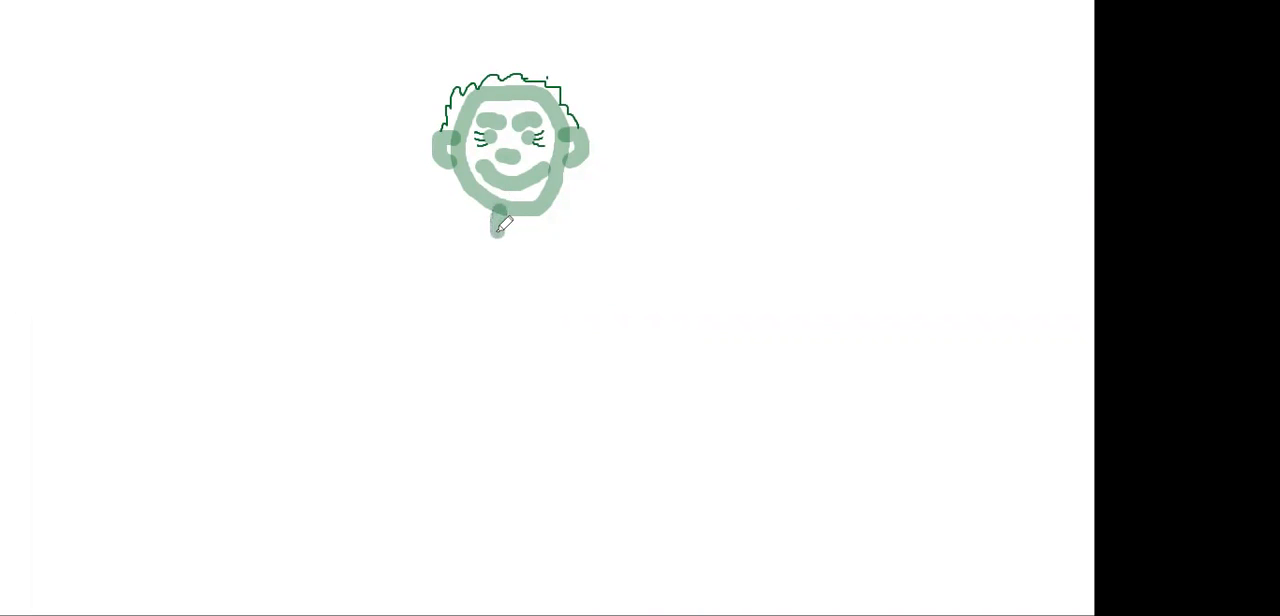
- Draw a short neck, a shoulder line, and long arms sloping down on both sides
{"action": "left_click_drag", "start_coordinate": [497, 215], "coordinate": [497, 235]}
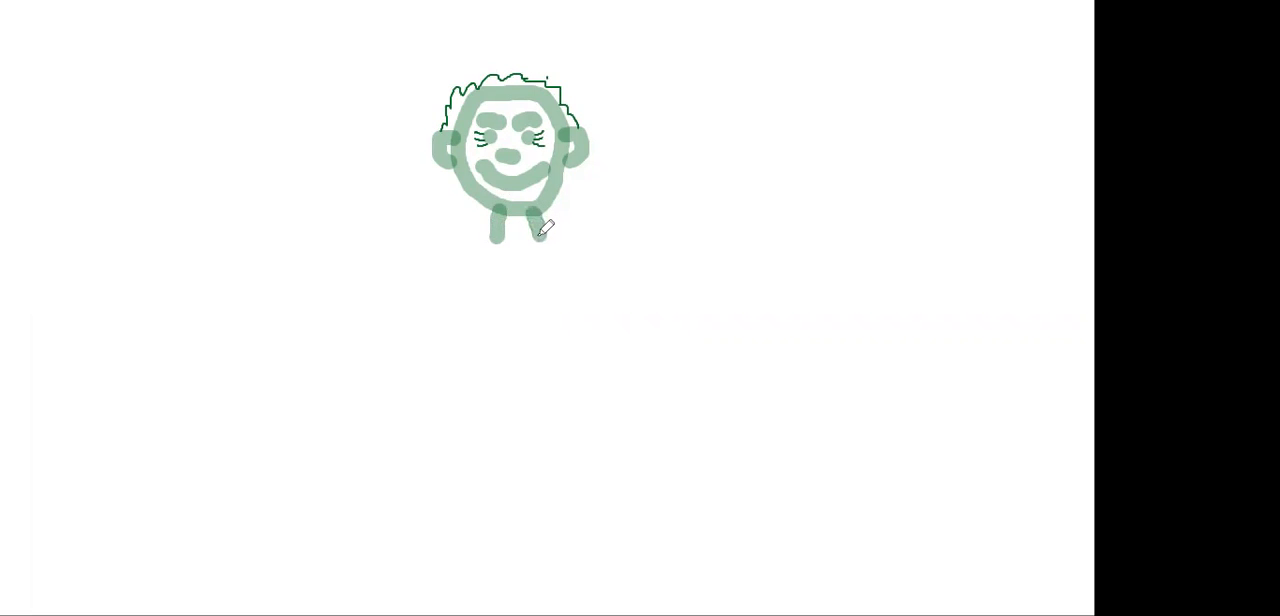
{"action": "mouse_move", "coordinate": [599, 225]}
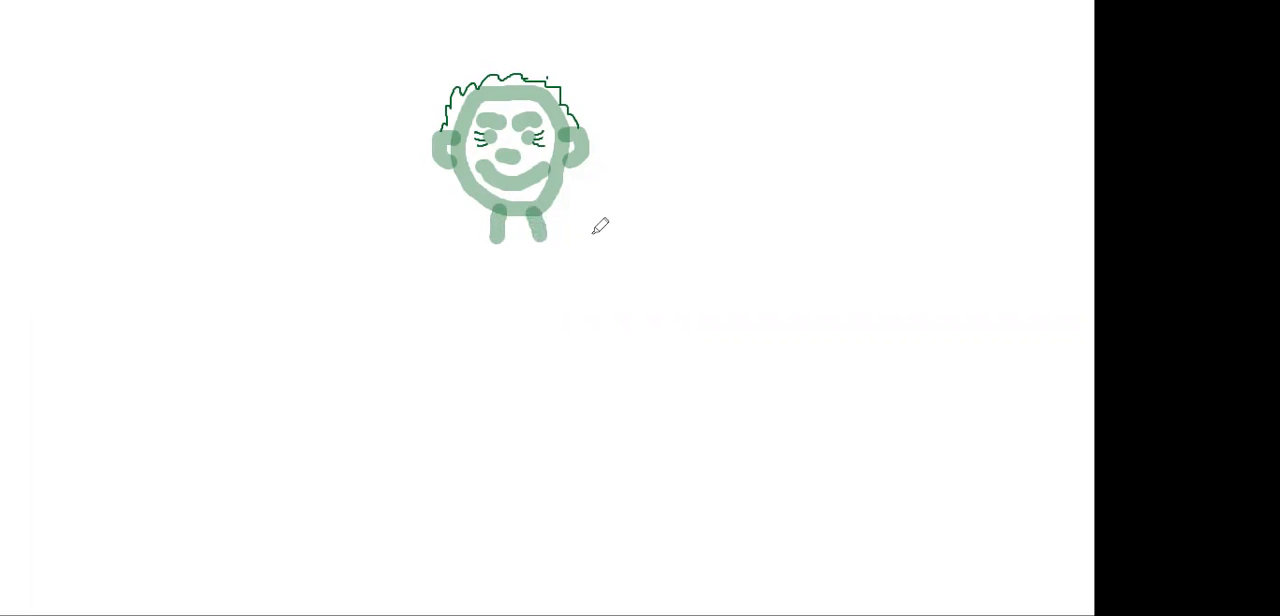
{"action": "mouse_move", "coordinate": [573, 224]}
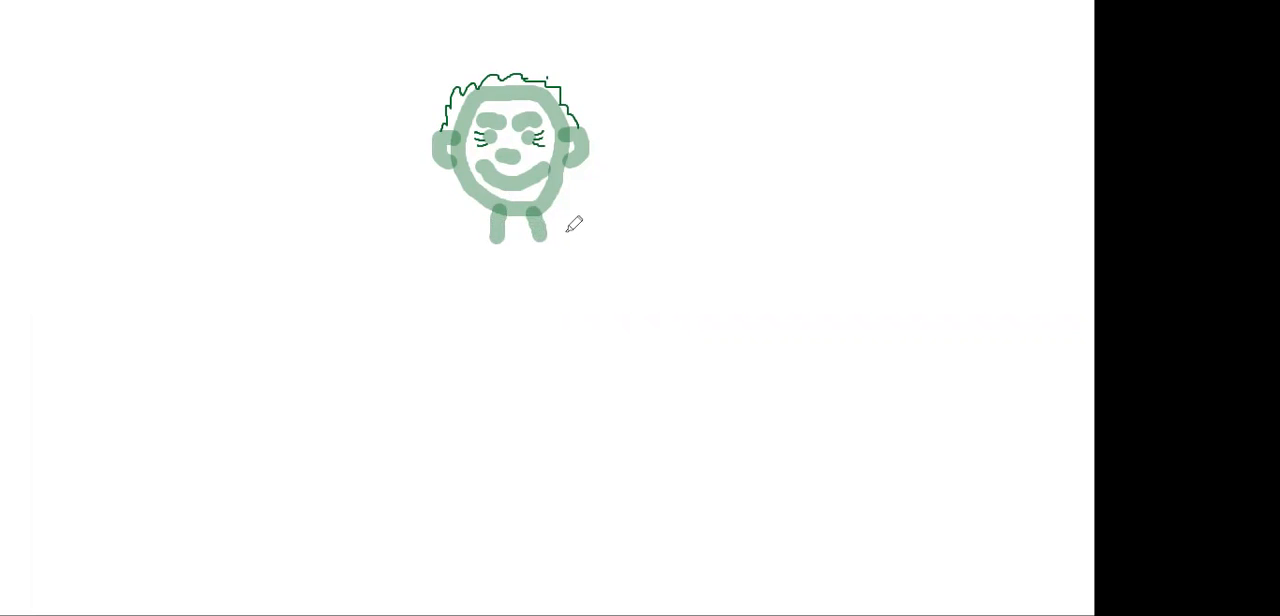
{"action": "mouse_move", "coordinate": [540, 230]}
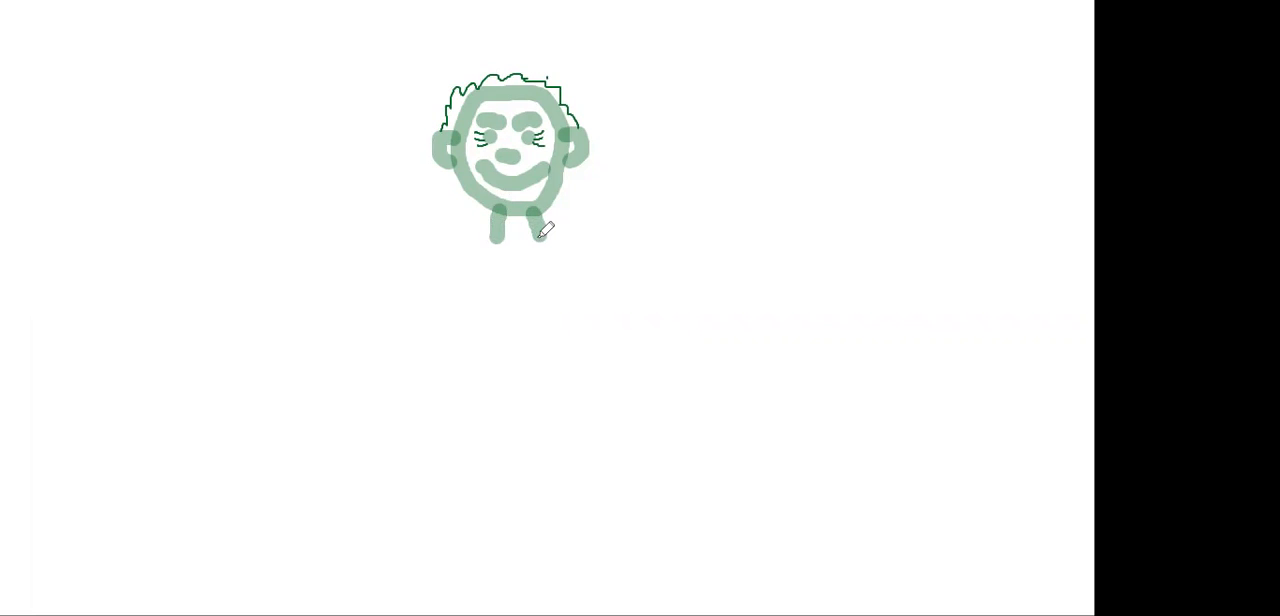
{"action": "left_click_drag", "start_coordinate": [540, 235], "coordinate": [600, 248]}
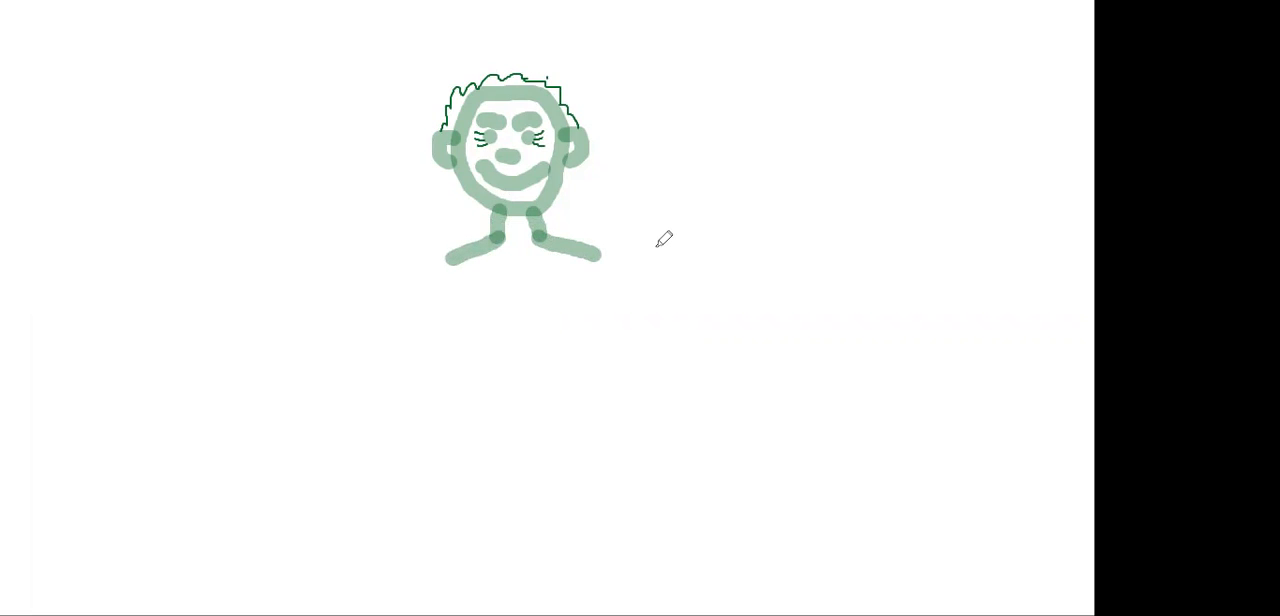
{"action": "mouse_move", "coordinate": [600, 255]}
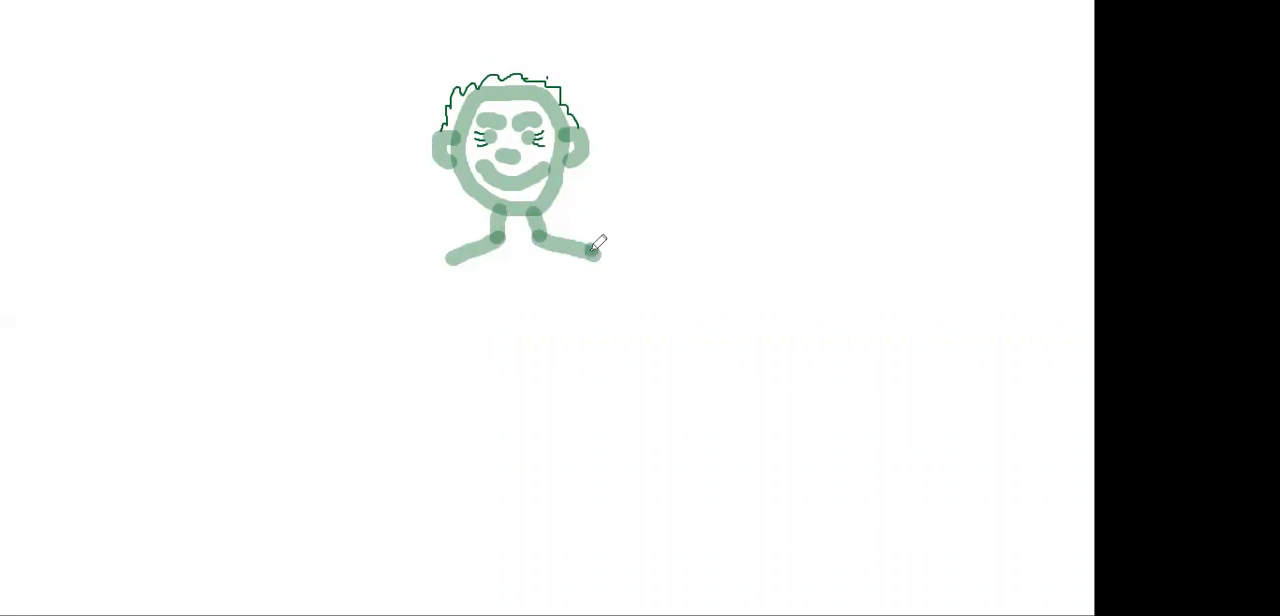
{"action": "left_click_drag", "start_coordinate": [595, 245], "coordinate": [690, 365]}
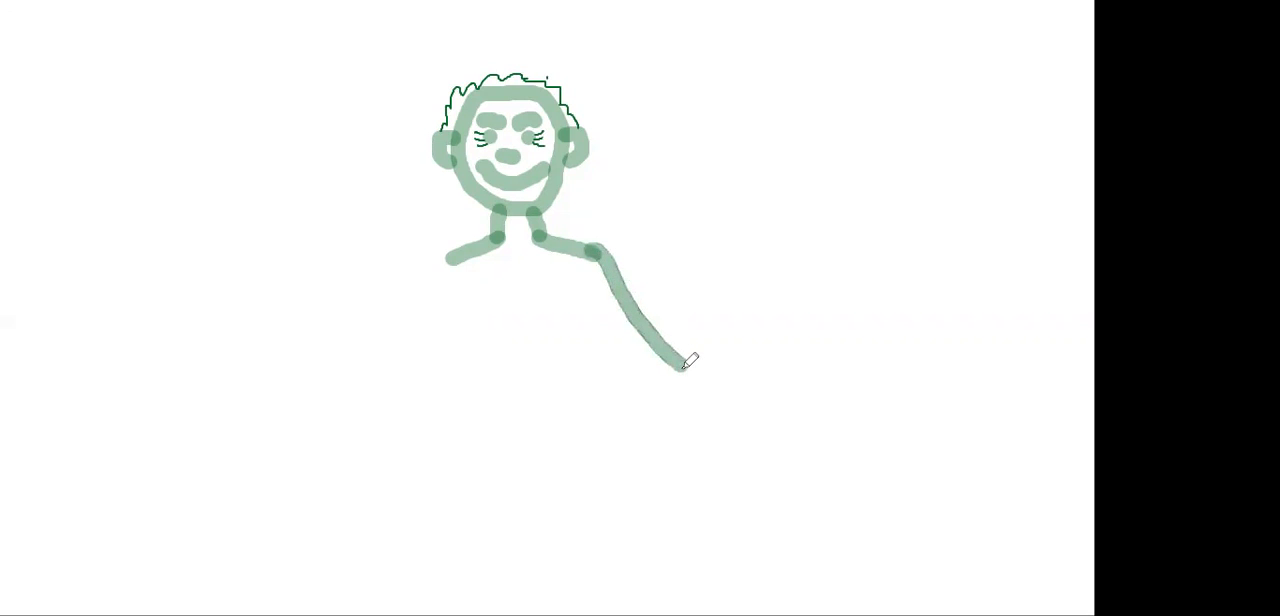
{"action": "left_click_drag", "start_coordinate": [683, 363], "coordinate": [715, 383]}
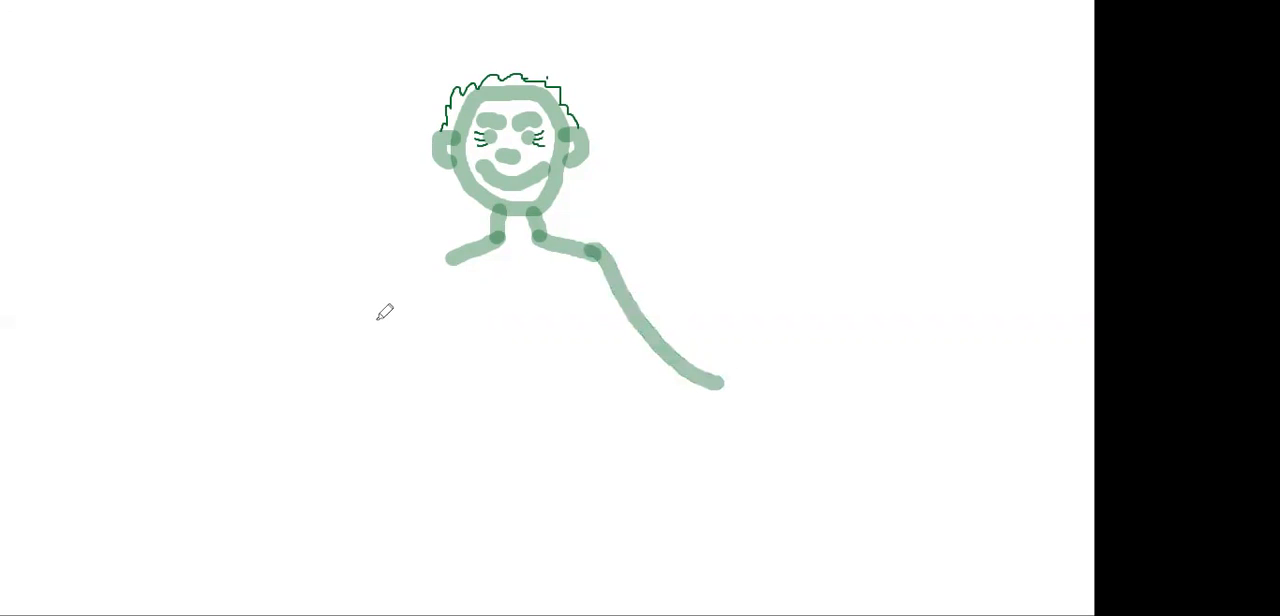
{"action": "mouse_move", "coordinate": [447, 250]}
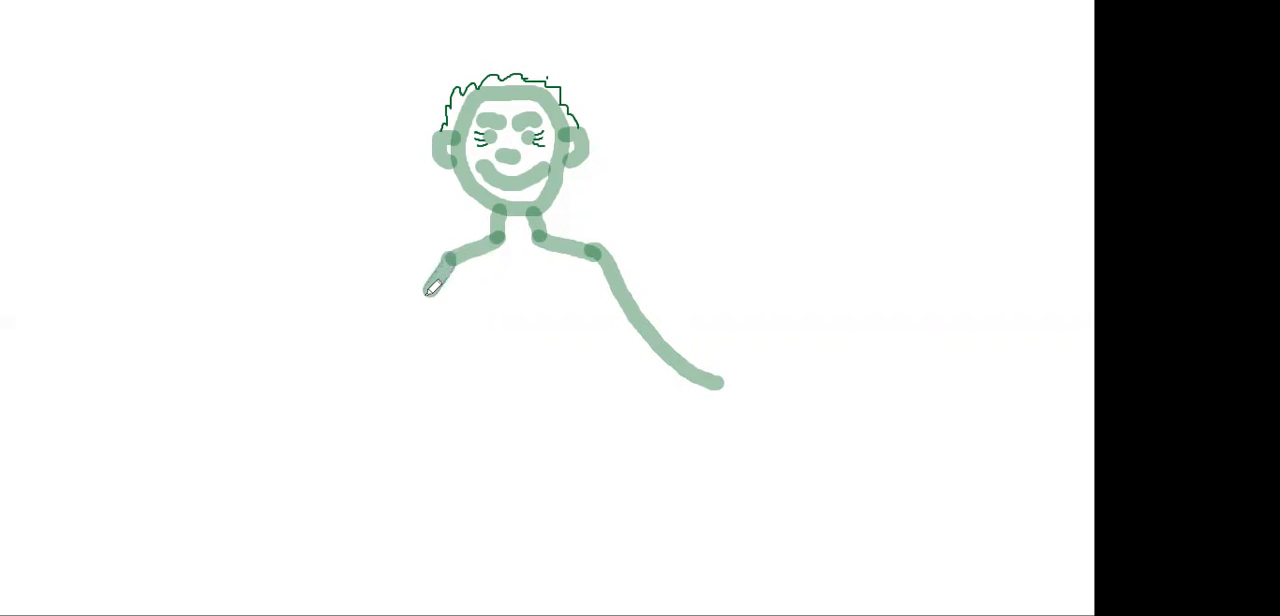
{"action": "left_click_drag", "start_coordinate": [447, 261], "coordinate": [325, 395]}
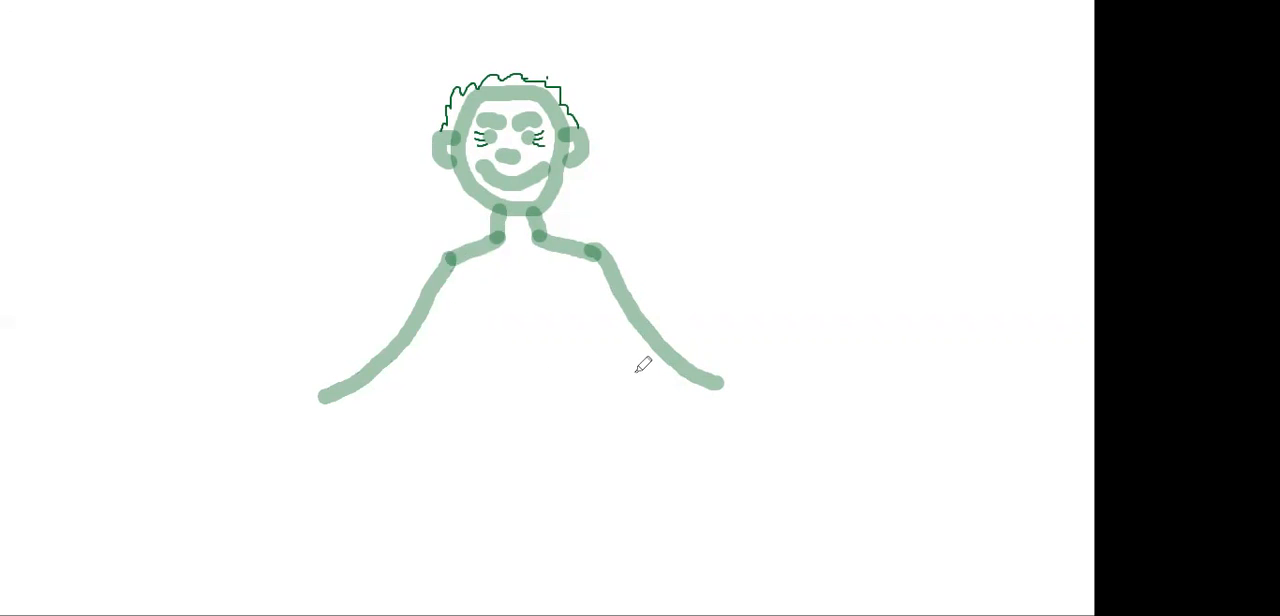
{"action": "mouse_move", "coordinate": [728, 372]}
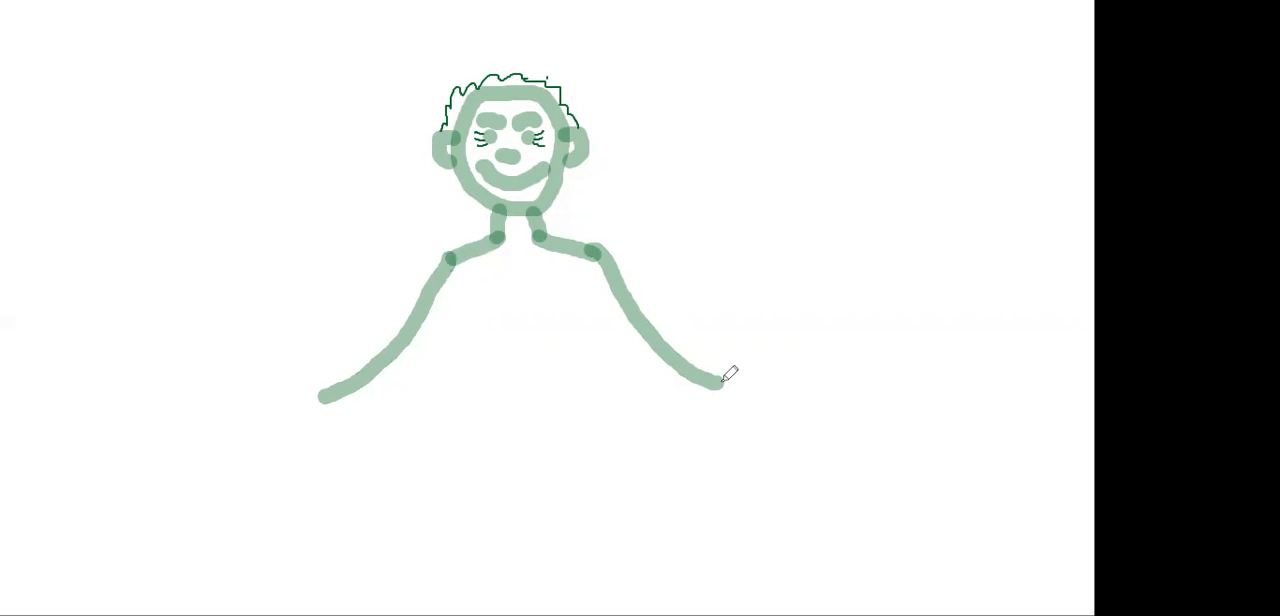
{"action": "mouse_move", "coordinate": [730, 372]}
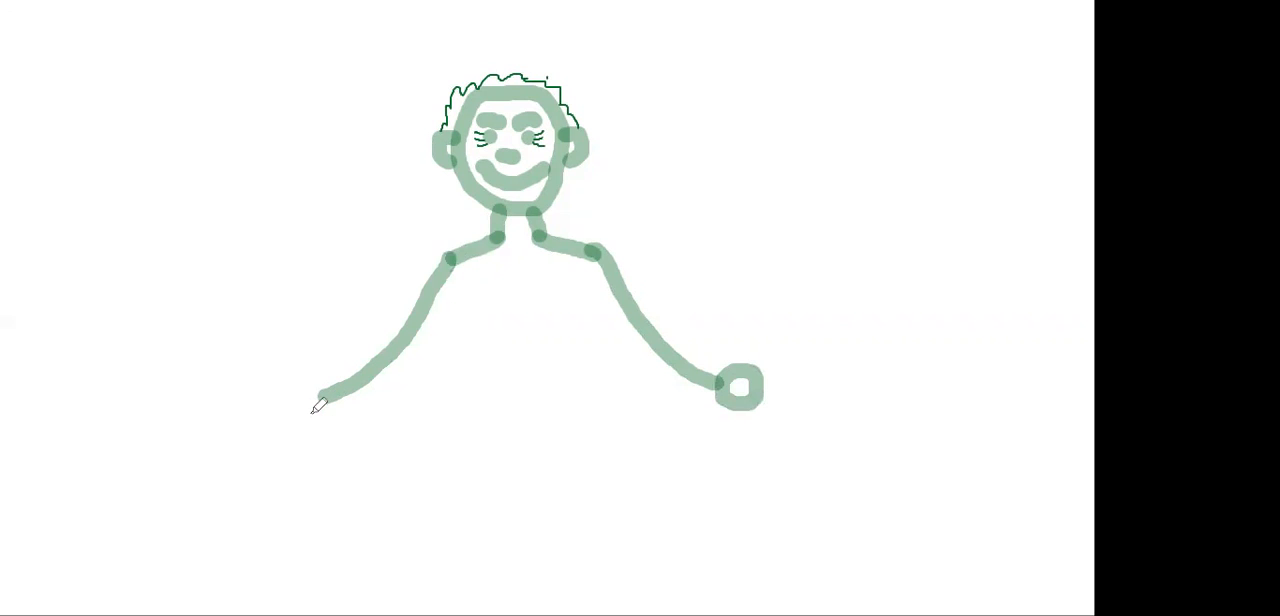
- Draw a round left hand, then thin finger lines on both hands
{"action": "left_click_drag", "start_coordinate": [320, 405], "coordinate": [300, 400]}
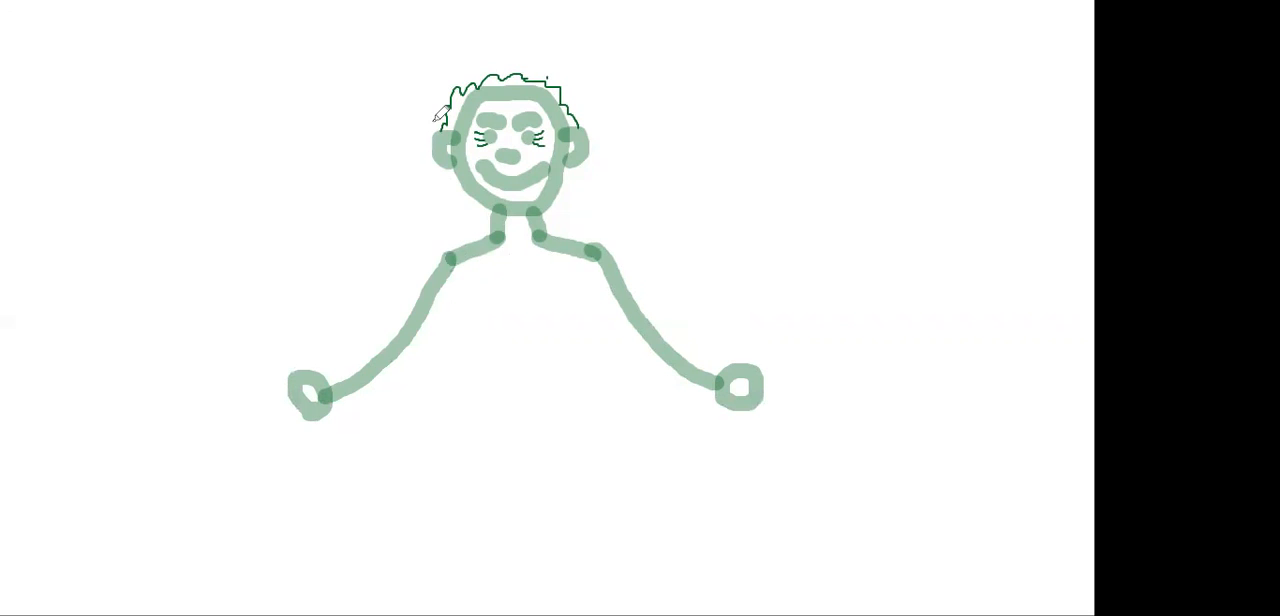
{"action": "mouse_move", "coordinate": [402, 86]}
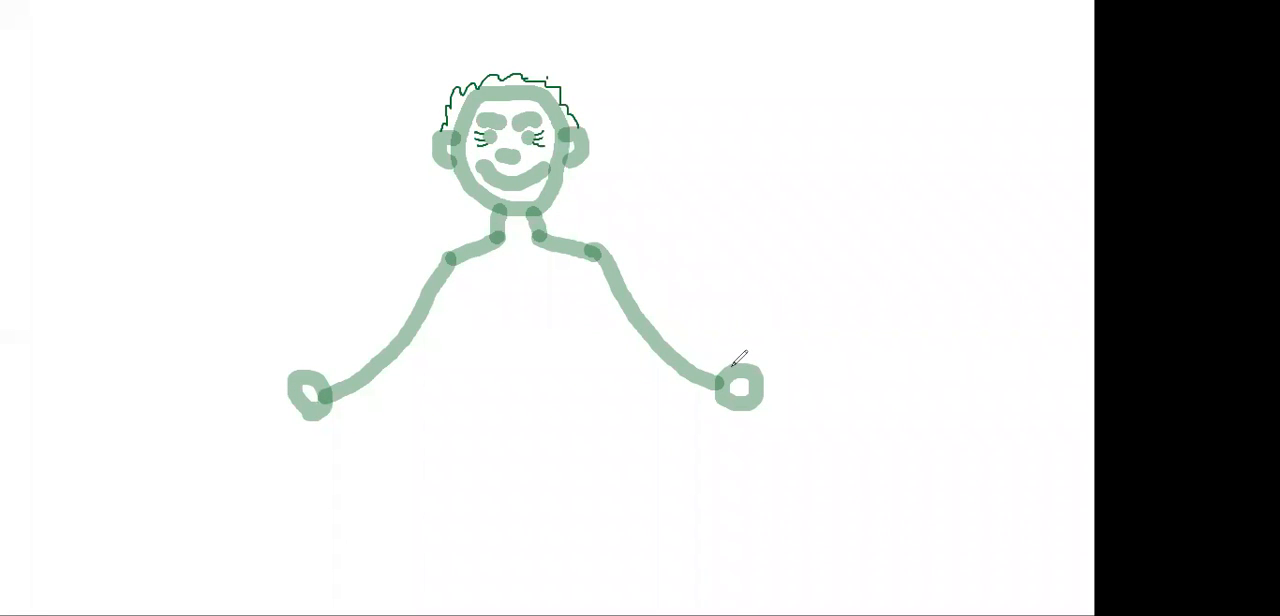
{"action": "left_click_drag", "start_coordinate": [735, 360], "coordinate": [780, 325]}
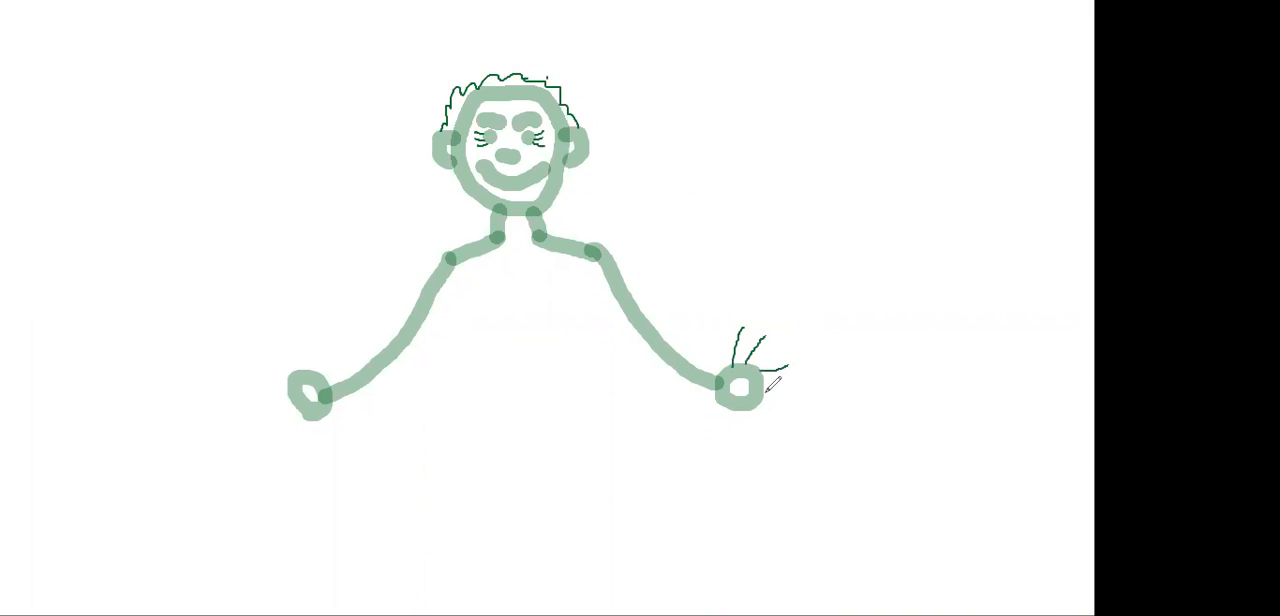
{"action": "left_click_drag", "start_coordinate": [775, 385], "coordinate": [760, 405]}
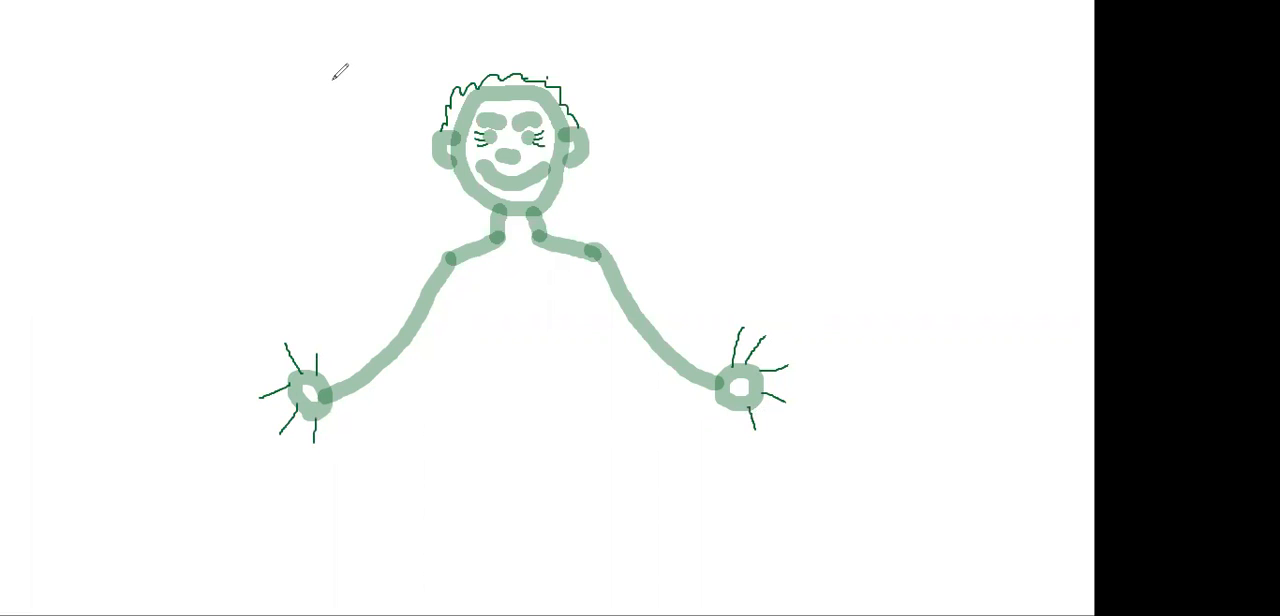
{"action": "mouse_move", "coordinate": [446, 303]}
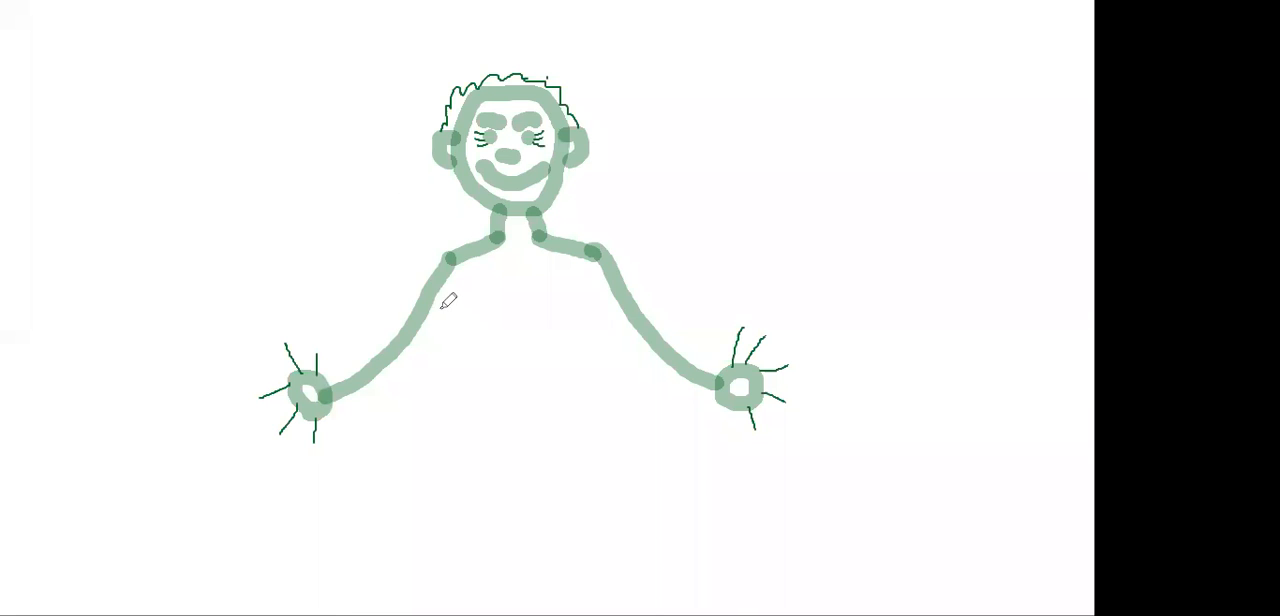
{"action": "mouse_move", "coordinate": [455, 248]}
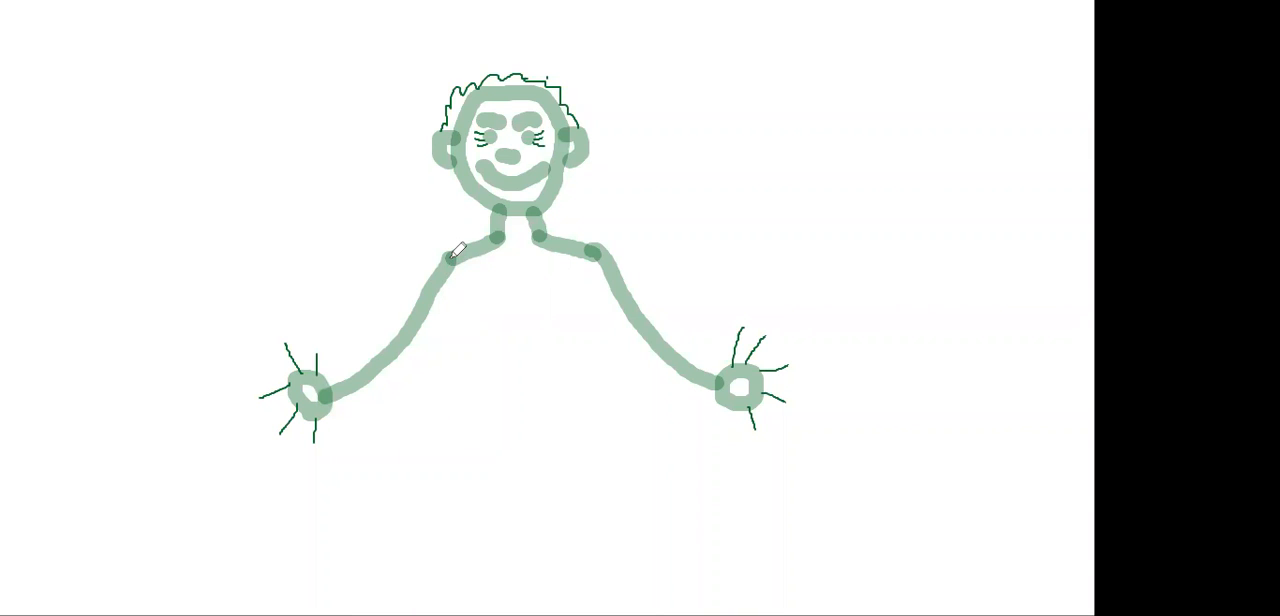
- Draw the left and right chest sides, then the two long sides of the shorts
{"action": "left_click_drag", "start_coordinate": [453, 255], "coordinate": [460, 345]}
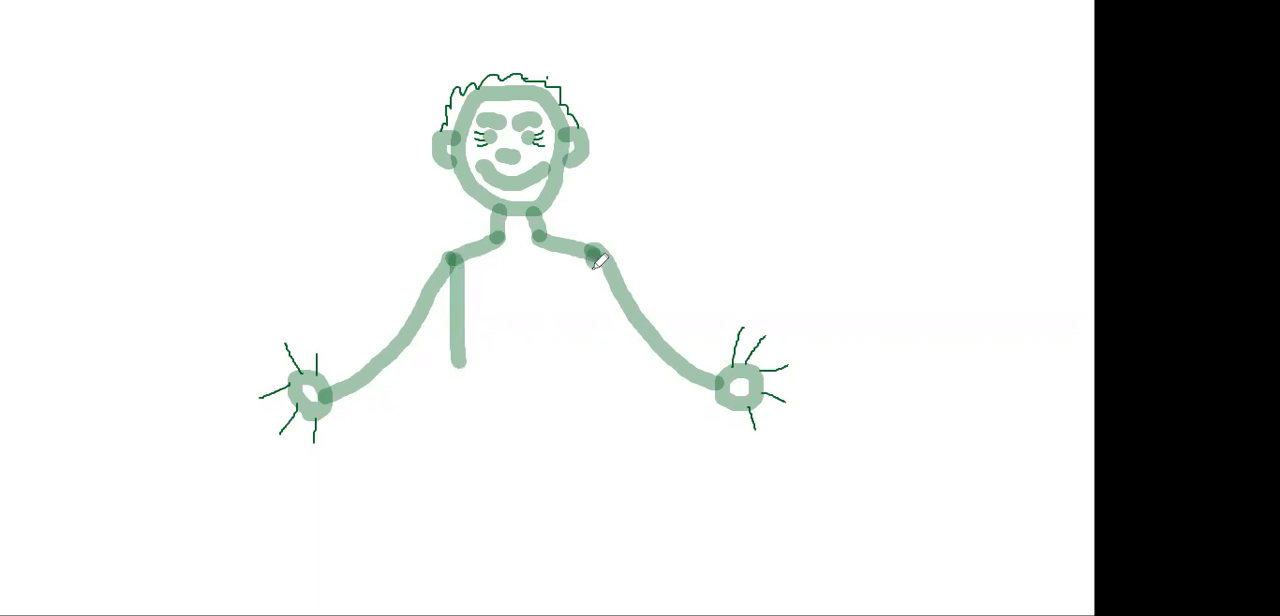
{"action": "left_click_drag", "start_coordinate": [592, 258], "coordinate": [600, 378]}
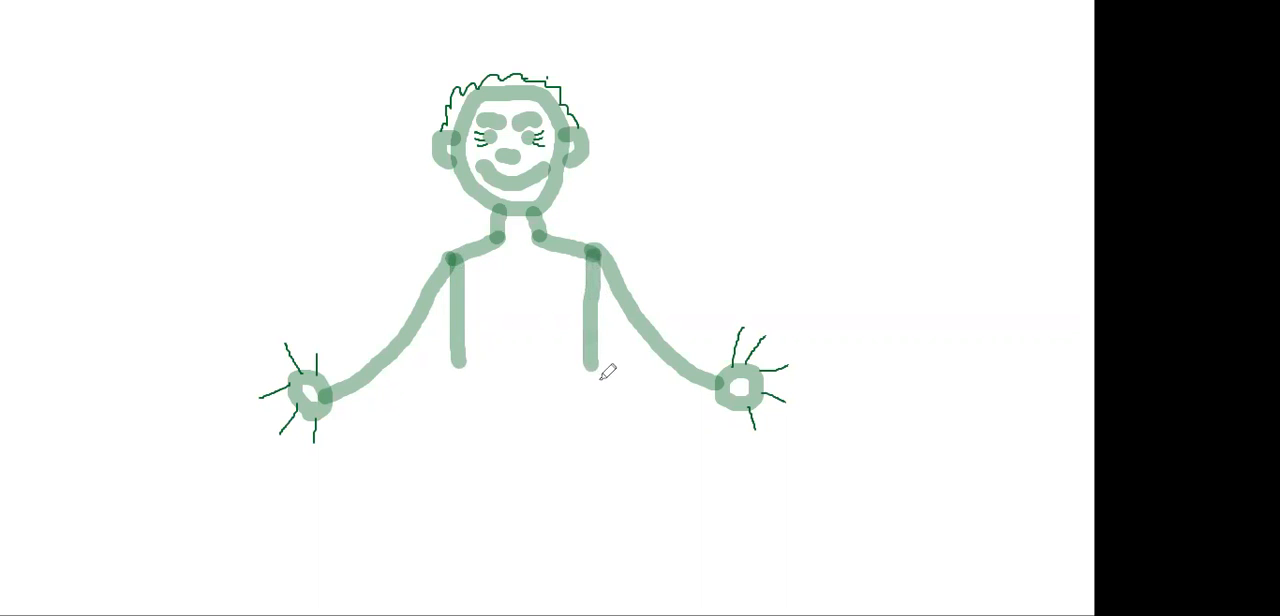
{"action": "mouse_move", "coordinate": [591, 392]}
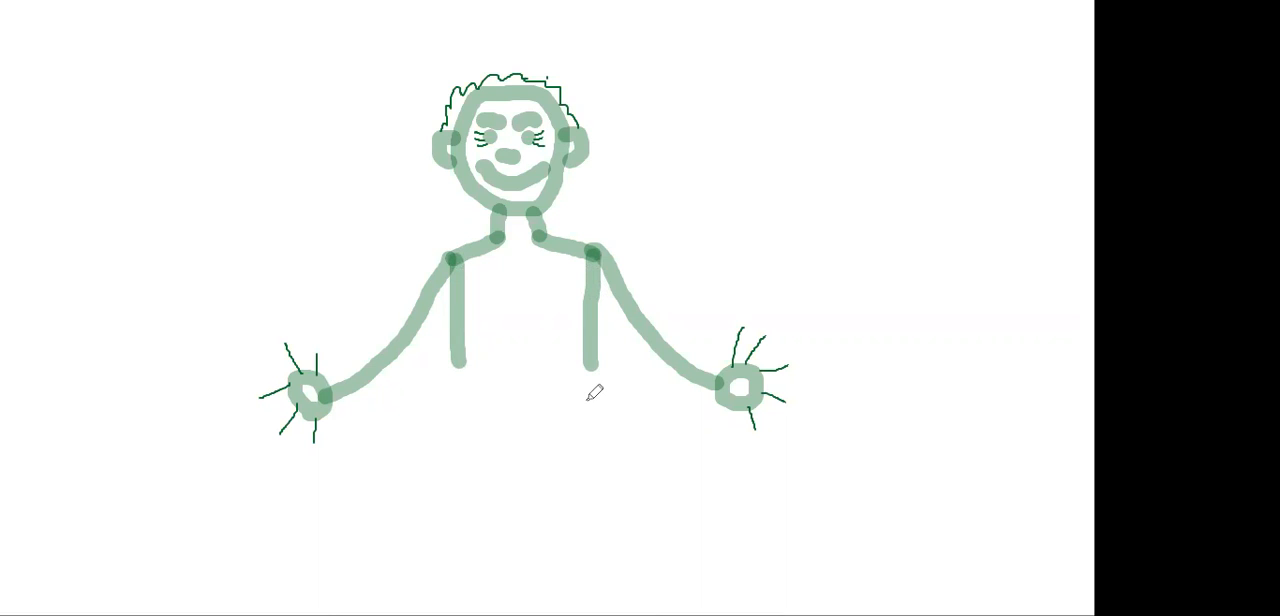
{"action": "mouse_move", "coordinate": [427, 163]}
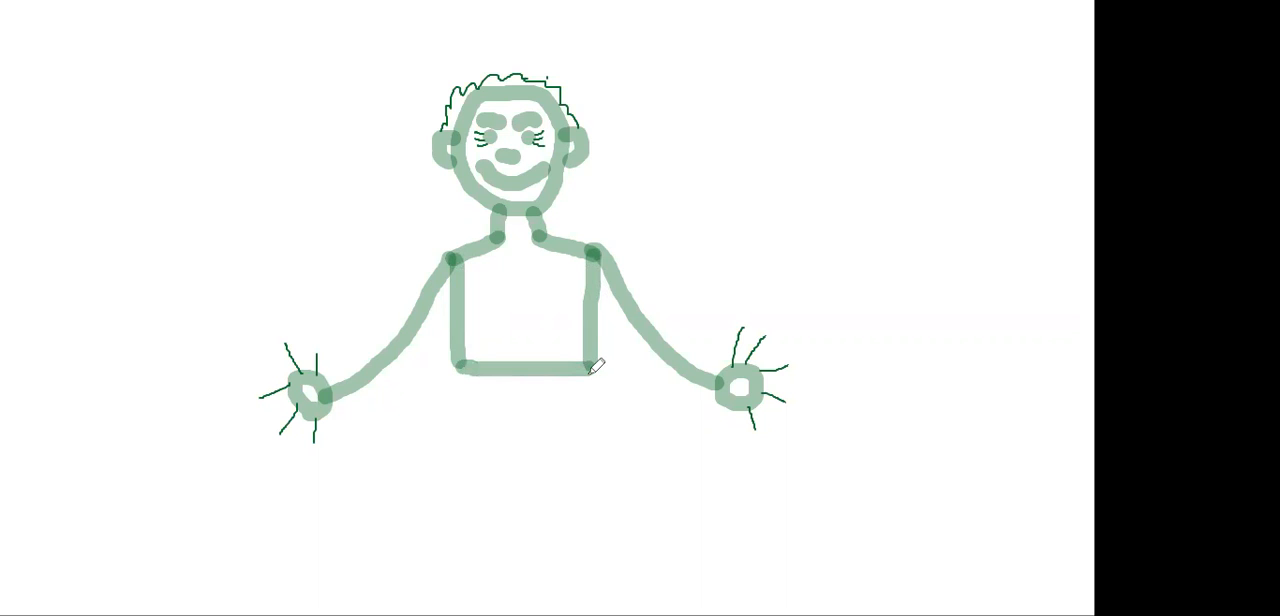
{"action": "left_click_drag", "start_coordinate": [462, 367], "coordinate": [462, 478]}
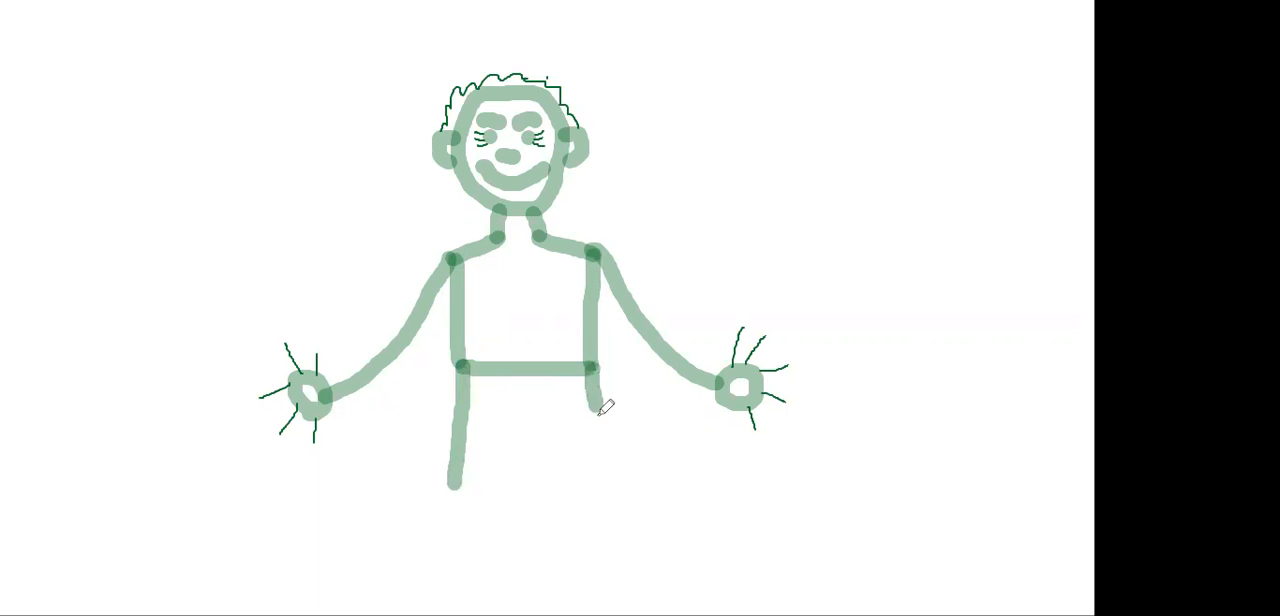
{"action": "left_click_drag", "start_coordinate": [597, 400], "coordinate": [620, 490]}
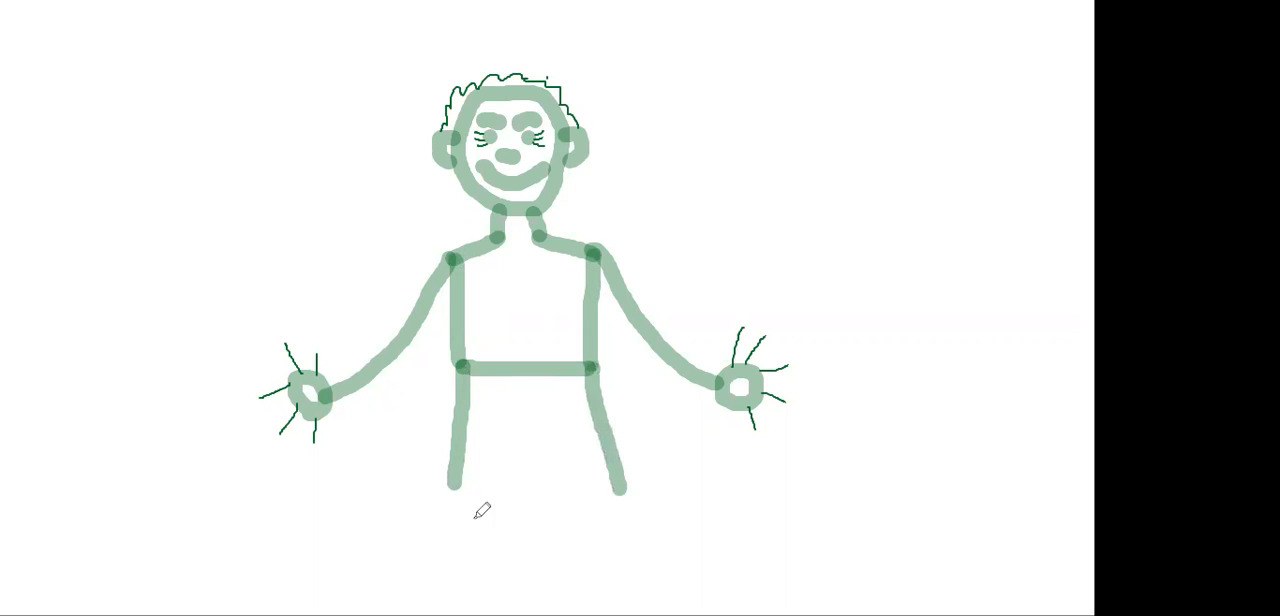
{"action": "mouse_move", "coordinate": [465, 495]}
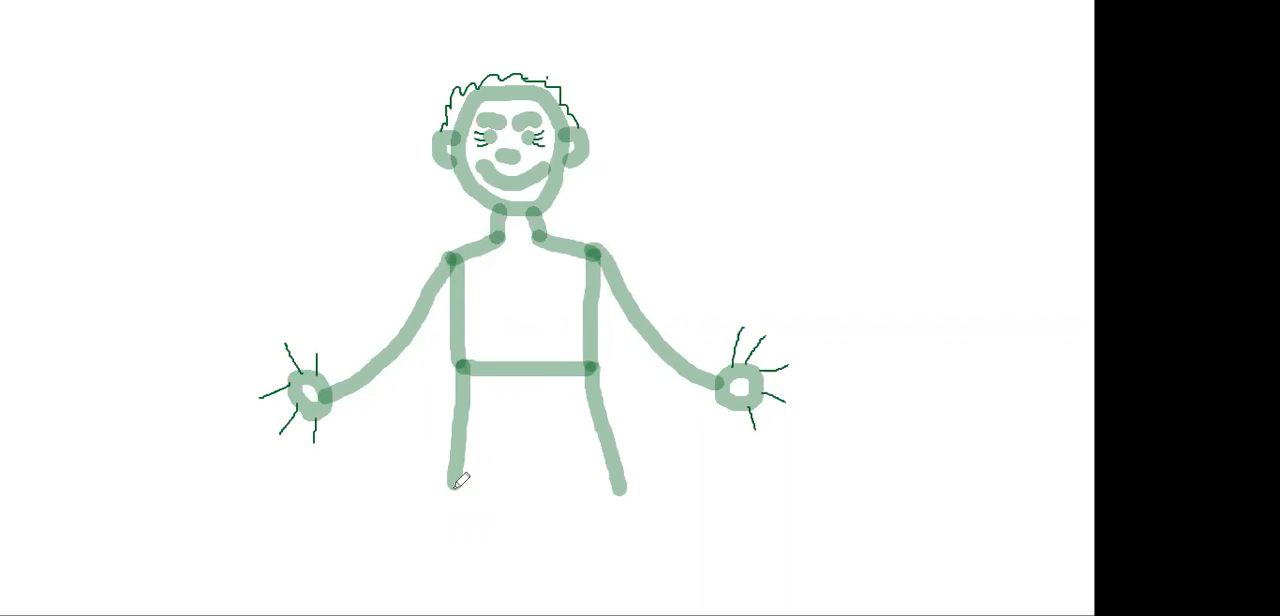
- Draw a horizontal hem stroke along the bottom of the shorts
{"action": "left_click_drag", "start_coordinate": [460, 478], "coordinate": [520, 478]}
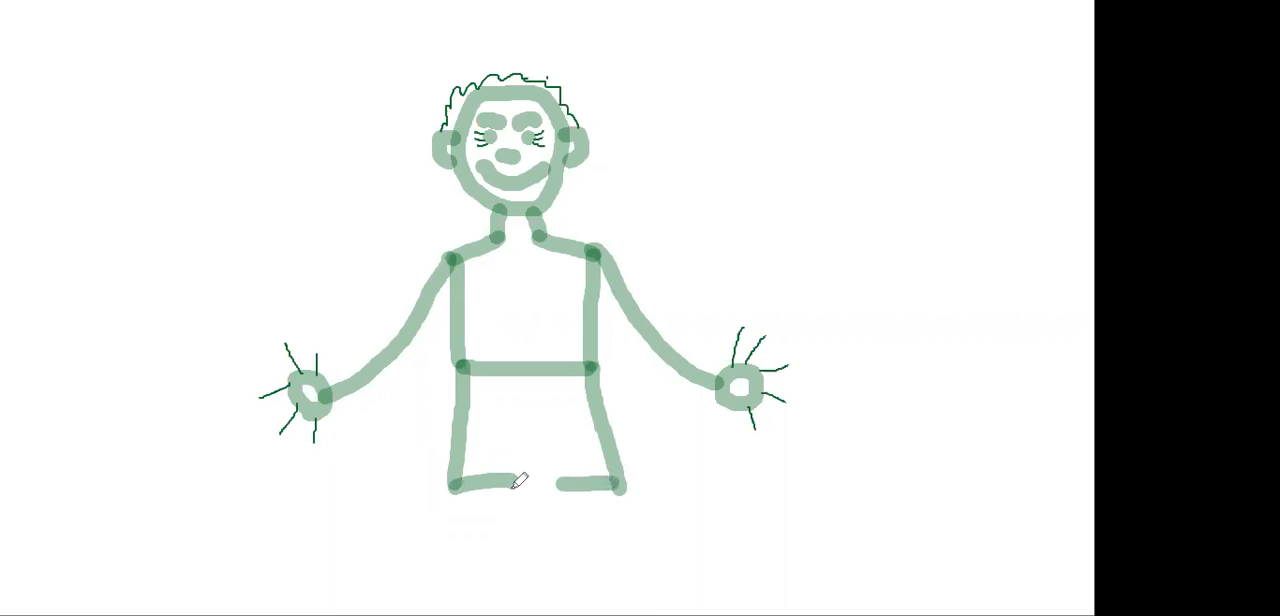
{"action": "mouse_move", "coordinate": [533, 419]}
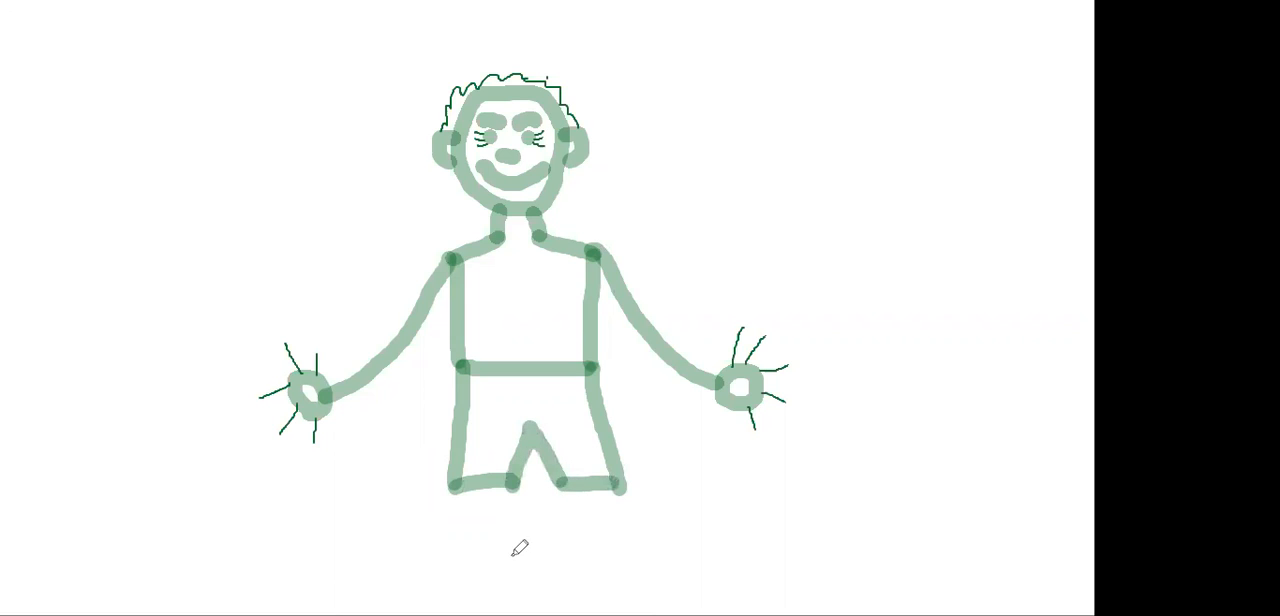
{"action": "mouse_move", "coordinate": [485, 480]}
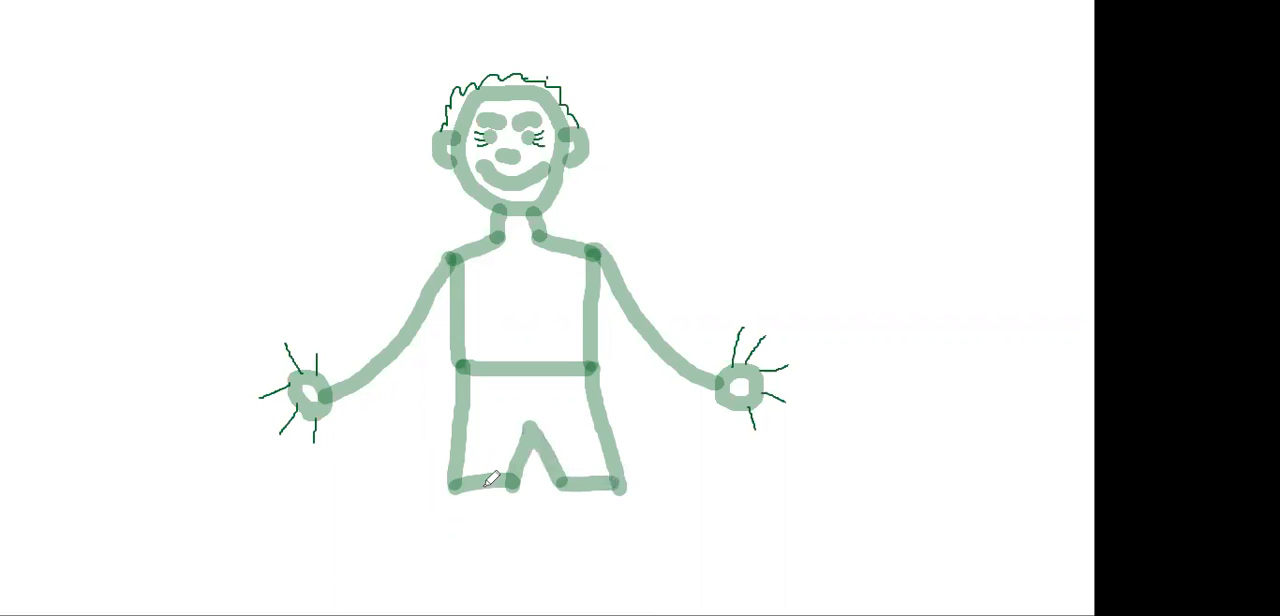
- Draw a lower leg beneath the shorts and flat feet at the leg ends
{"action": "left_click_drag", "start_coordinate": [487, 480], "coordinate": [508, 578]}
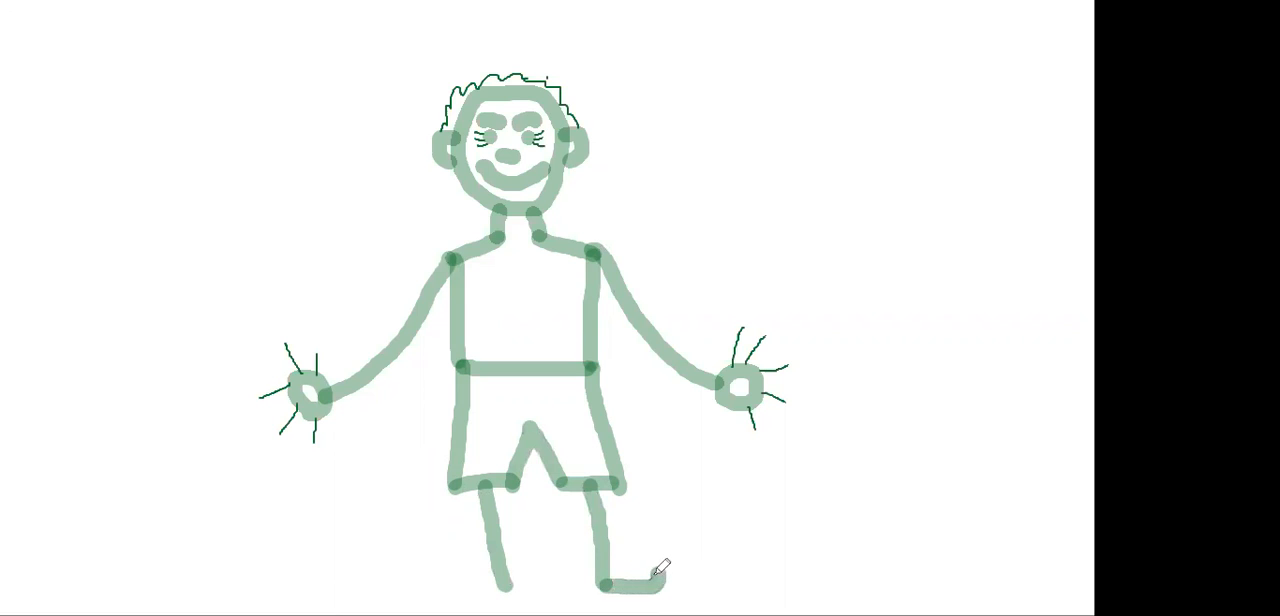
{"action": "left_click_drag", "start_coordinate": [650, 570], "coordinate": [620, 580]}
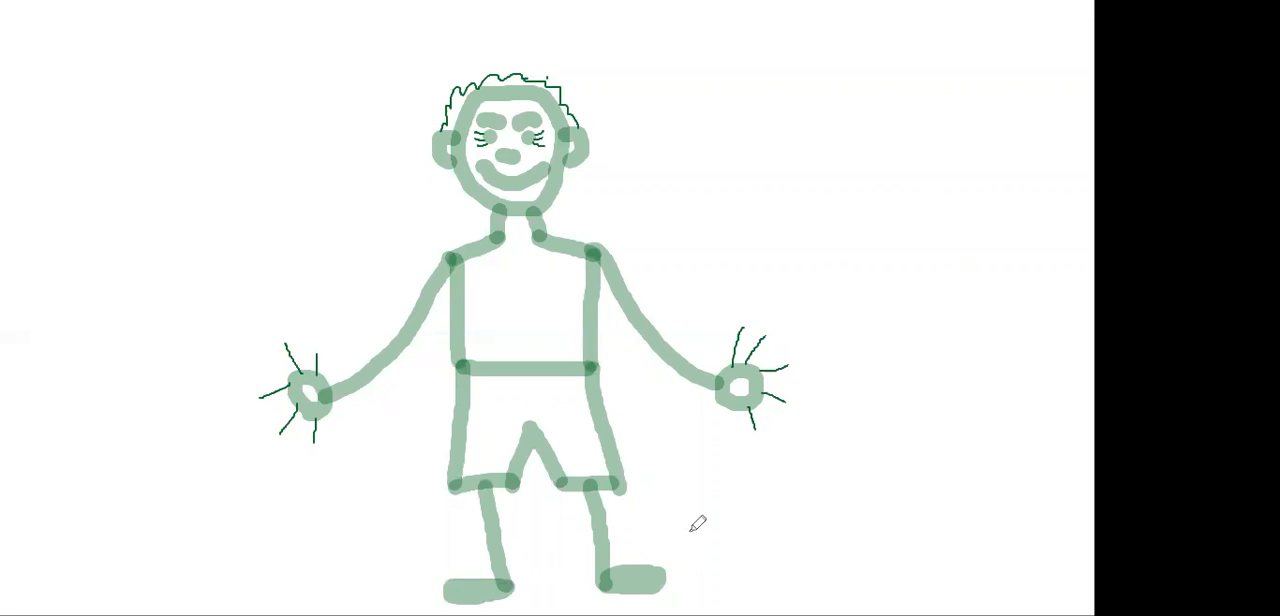
{"action": "mouse_move", "coordinate": [446, 78]}
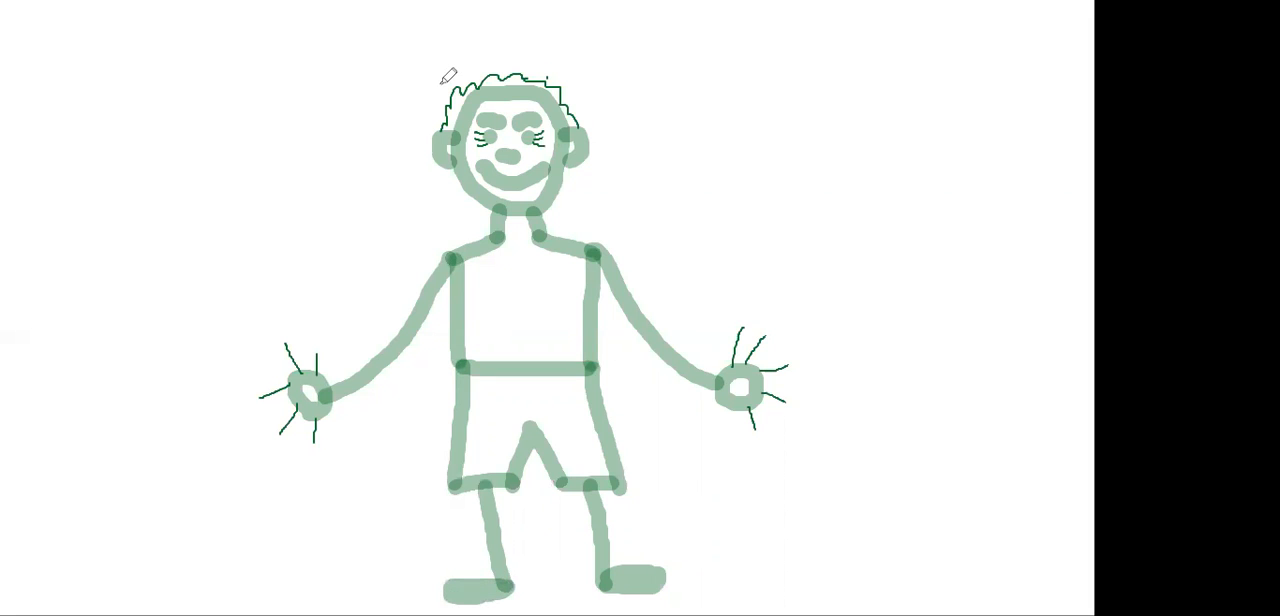
{"action": "mouse_move", "coordinate": [665, 560]}
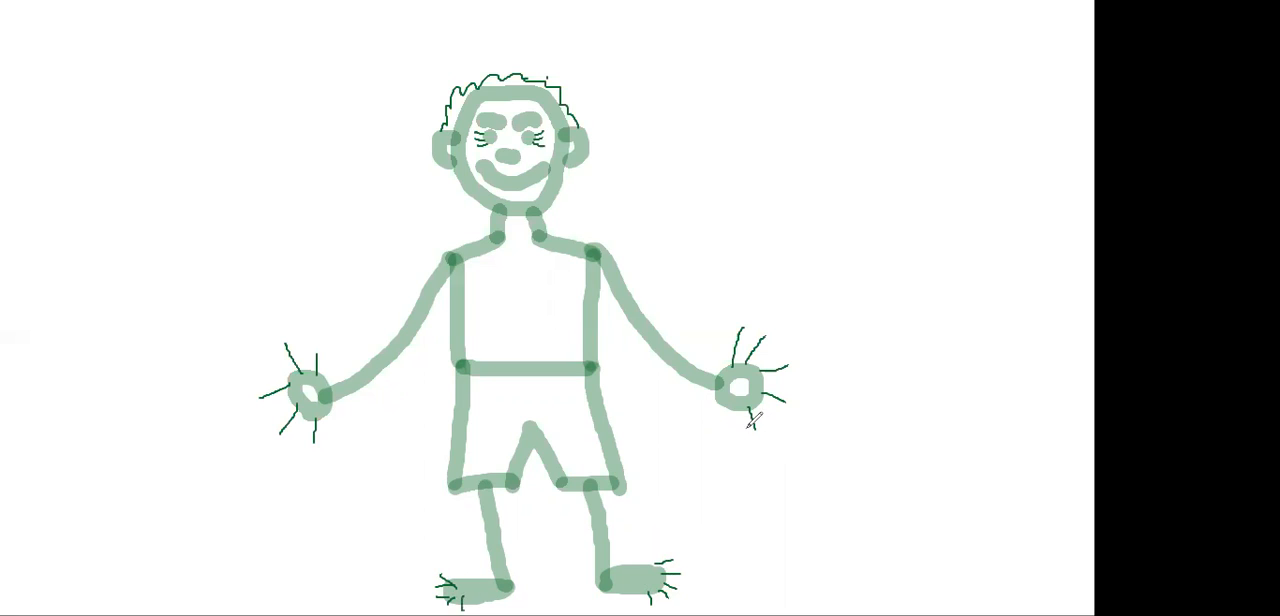
{"action": "mouse_move", "coordinate": [505, 270]}
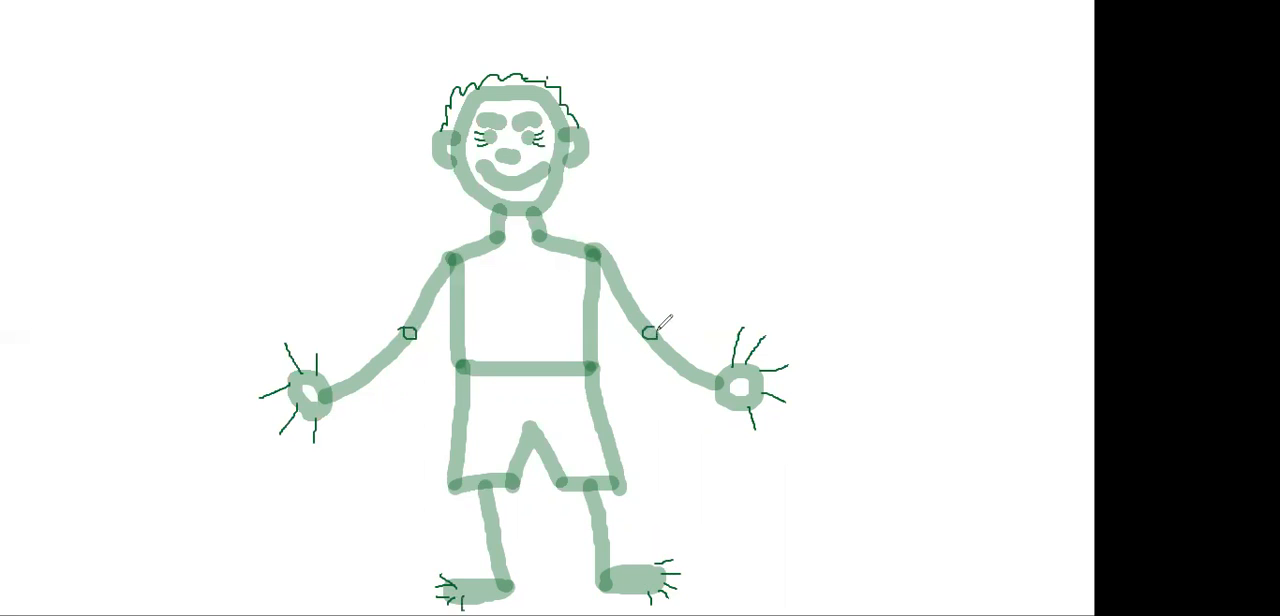
{"action": "mouse_move", "coordinate": [497, 524]}
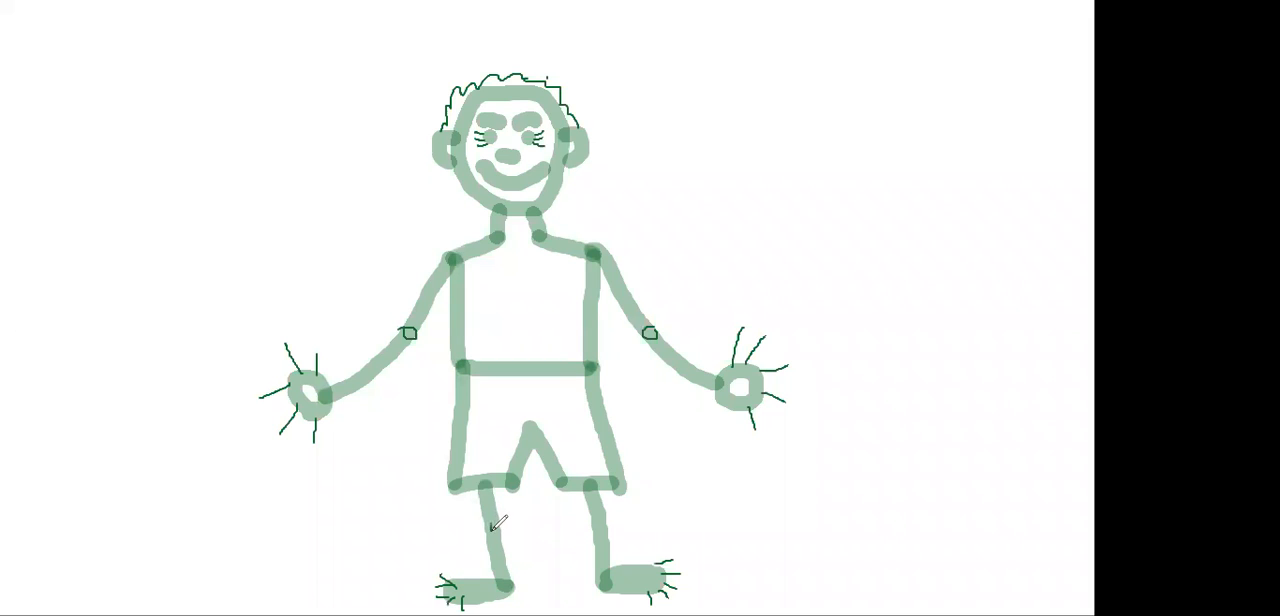